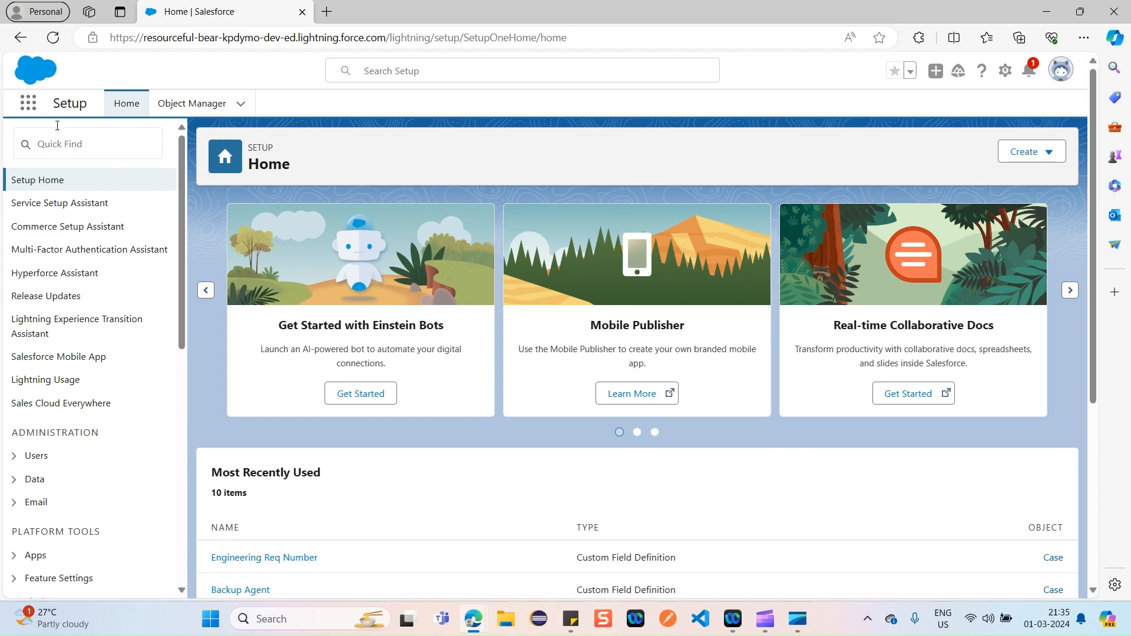
- Switch from Setup to the Sales app via the App Launcher
left_click(27, 104)
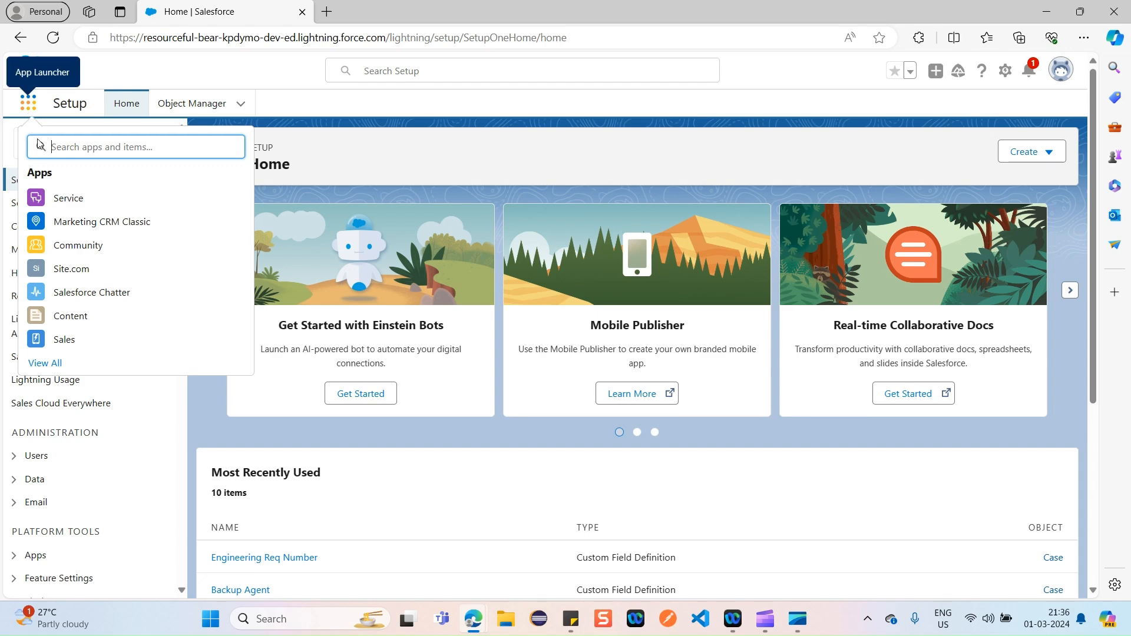
mouse_move(63, 344)
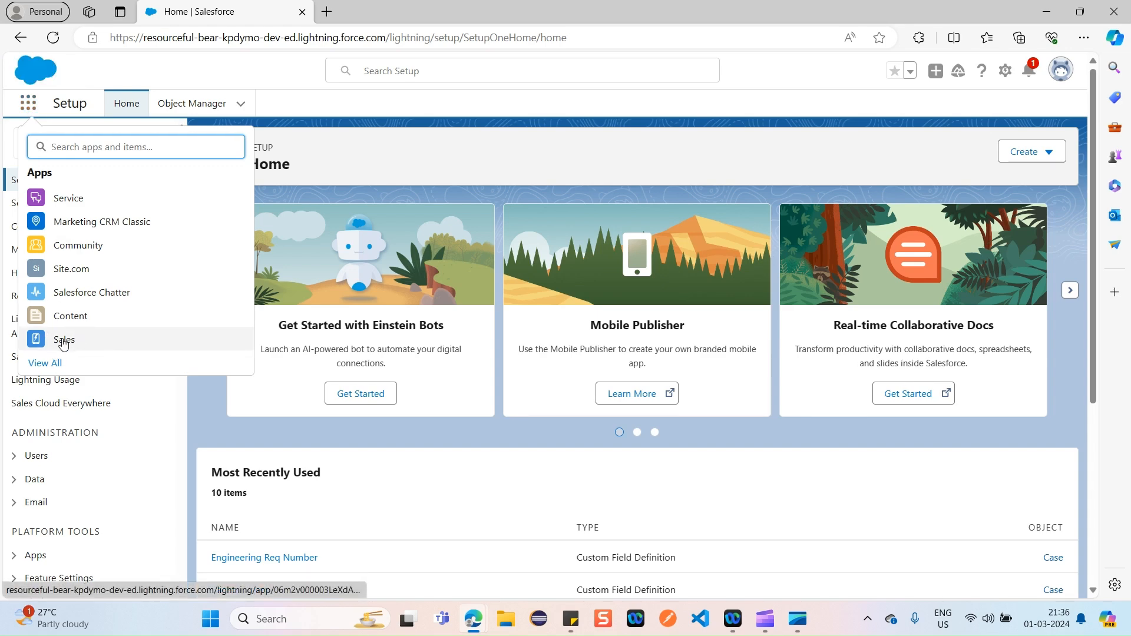
left_click(64, 339)
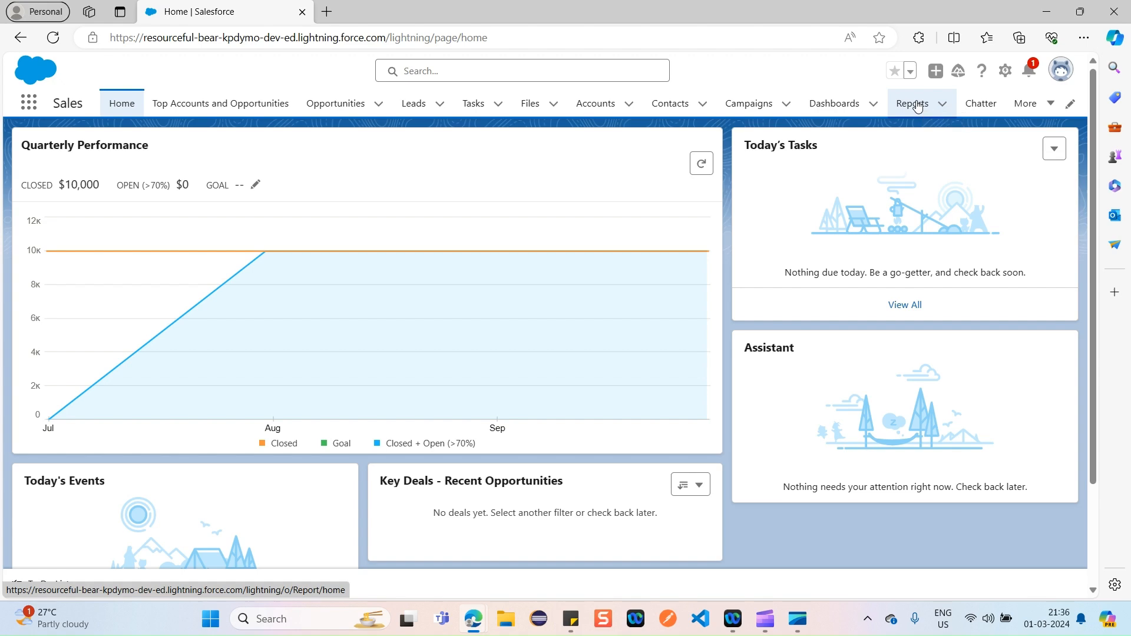
- Go to Reports and start a New Report to reach the report type picker
left_click(911, 104)
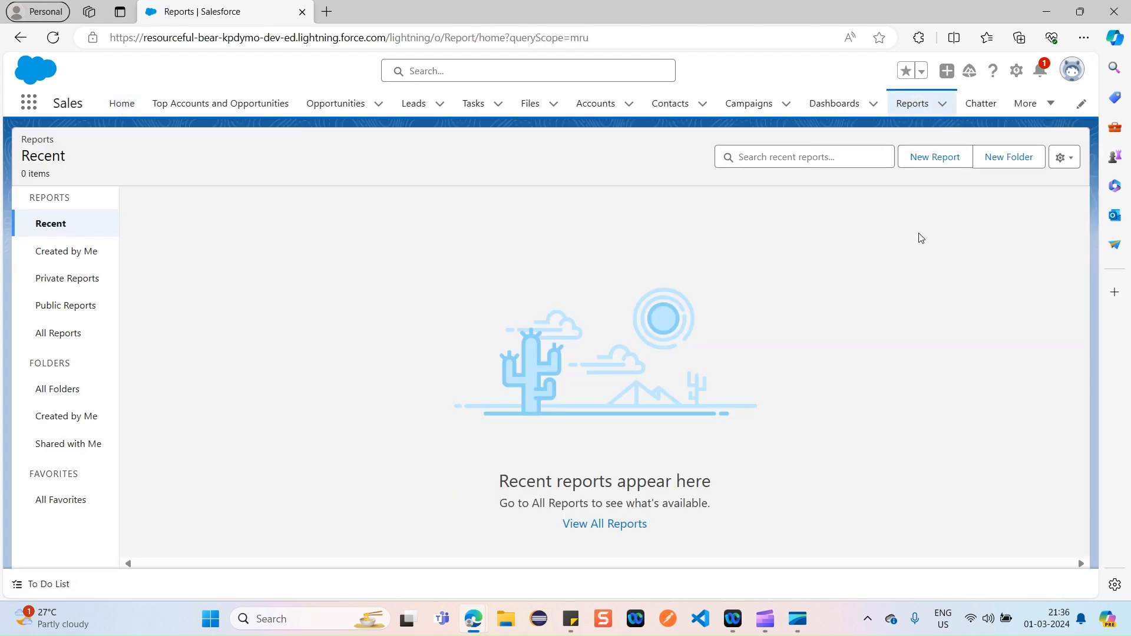
mouse_move(935, 164)
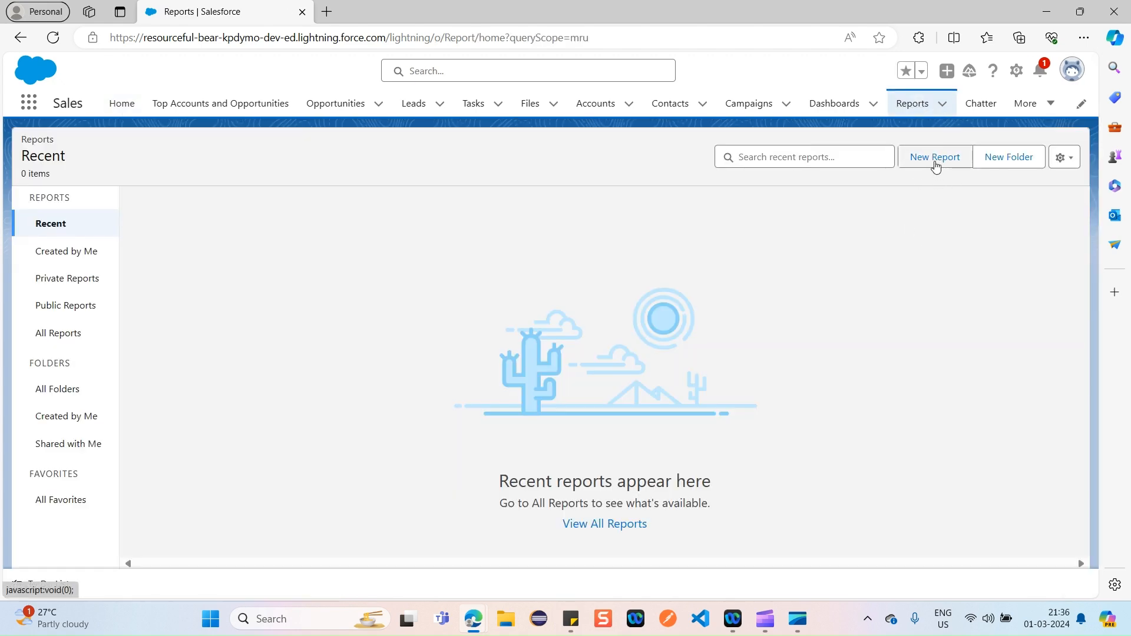
left_click(936, 156)
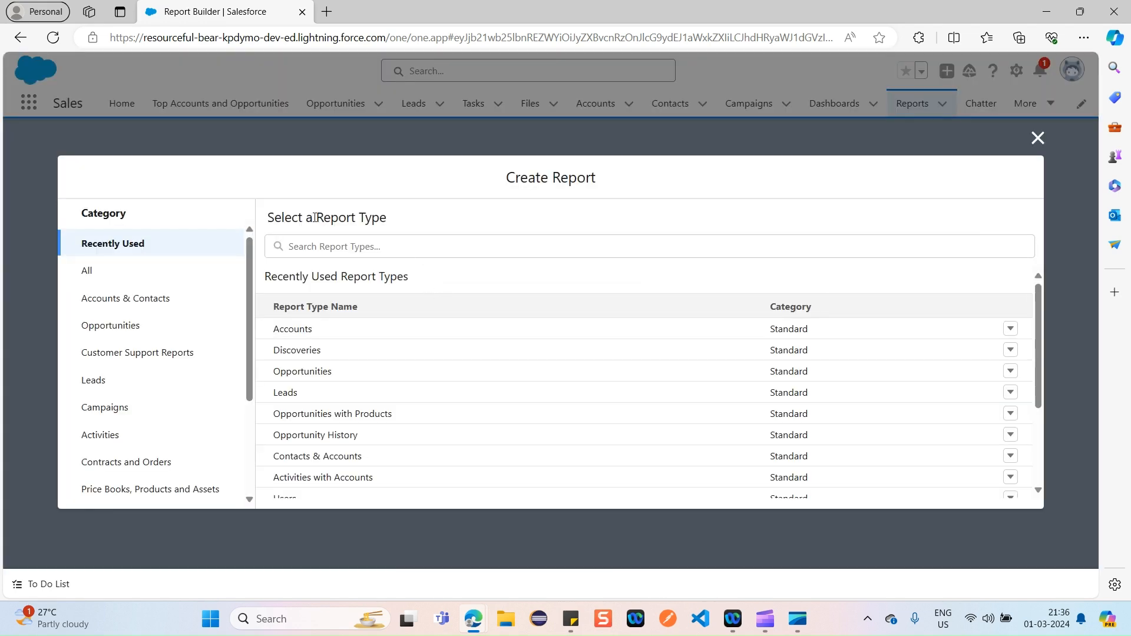
- Browse All and Recently Used report types and choose Users
double_click(351, 217)
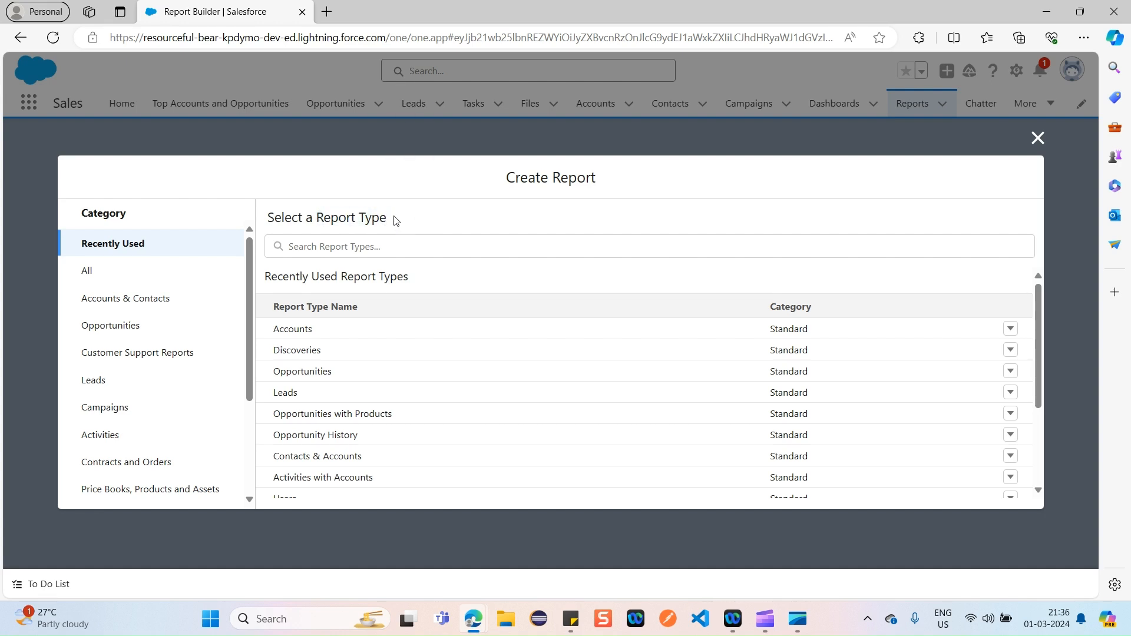
mouse_move(314, 338)
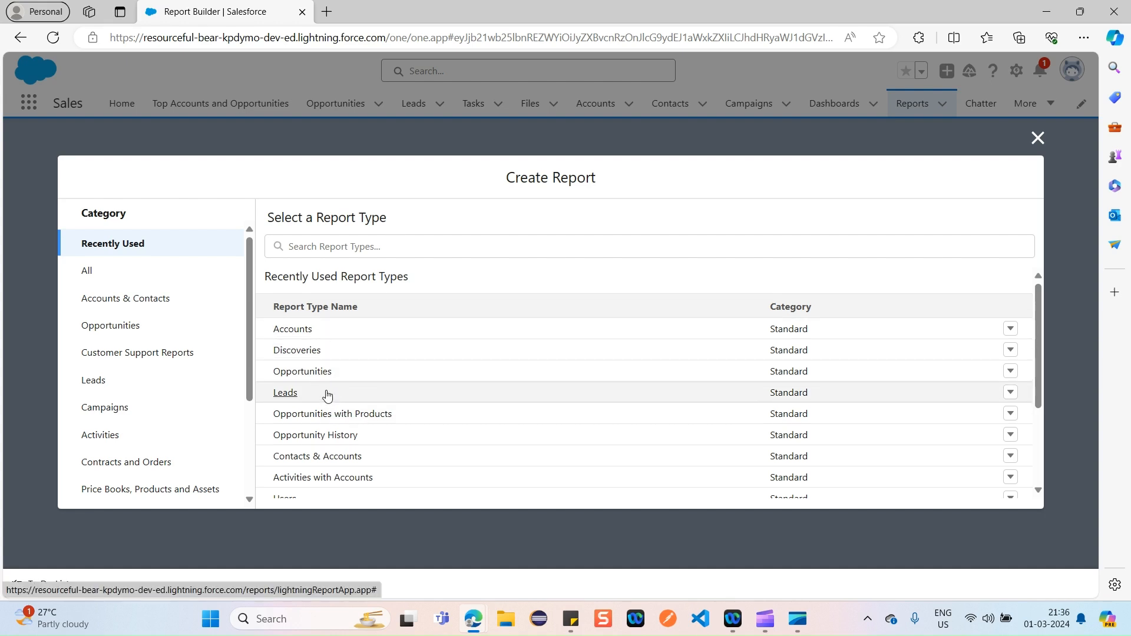
mouse_move(370, 342)
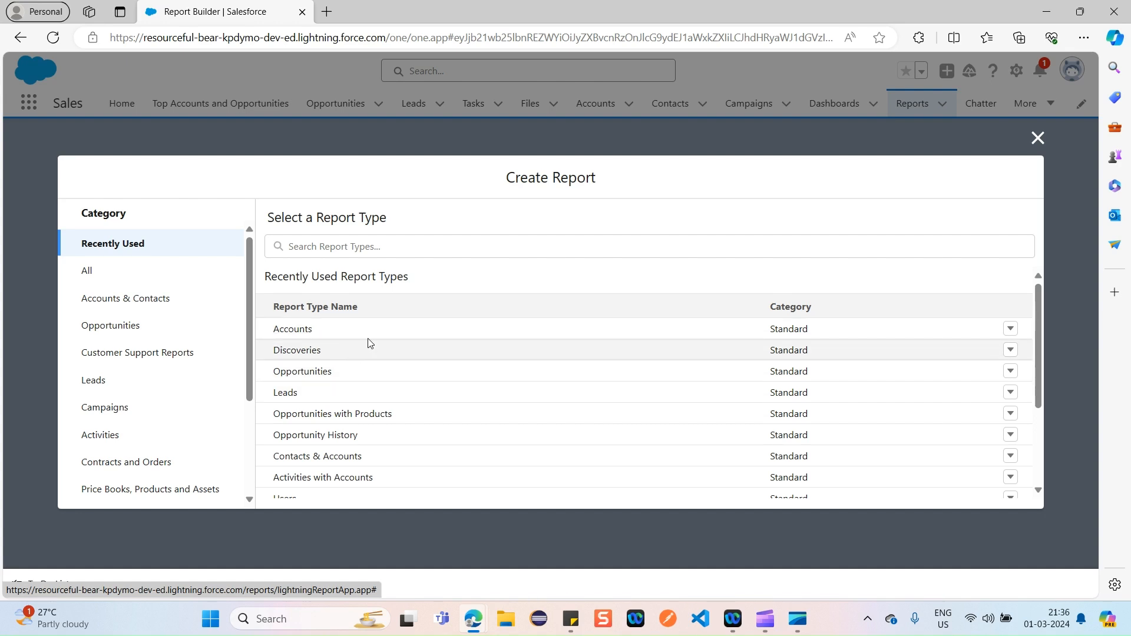
left_click(86, 271)
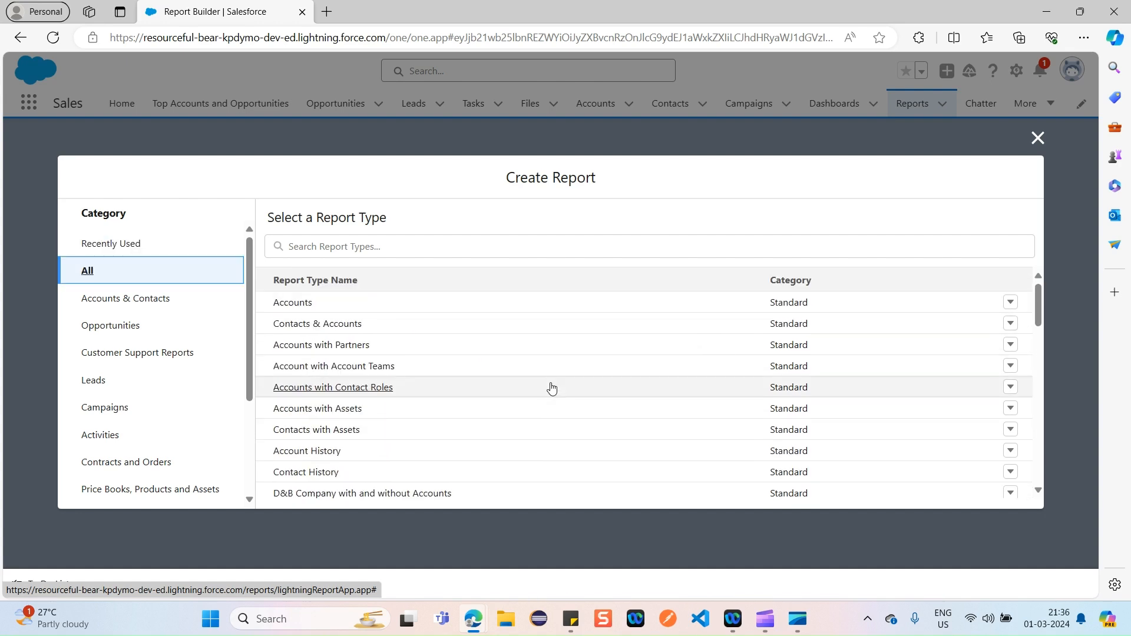
mouse_move(440, 344)
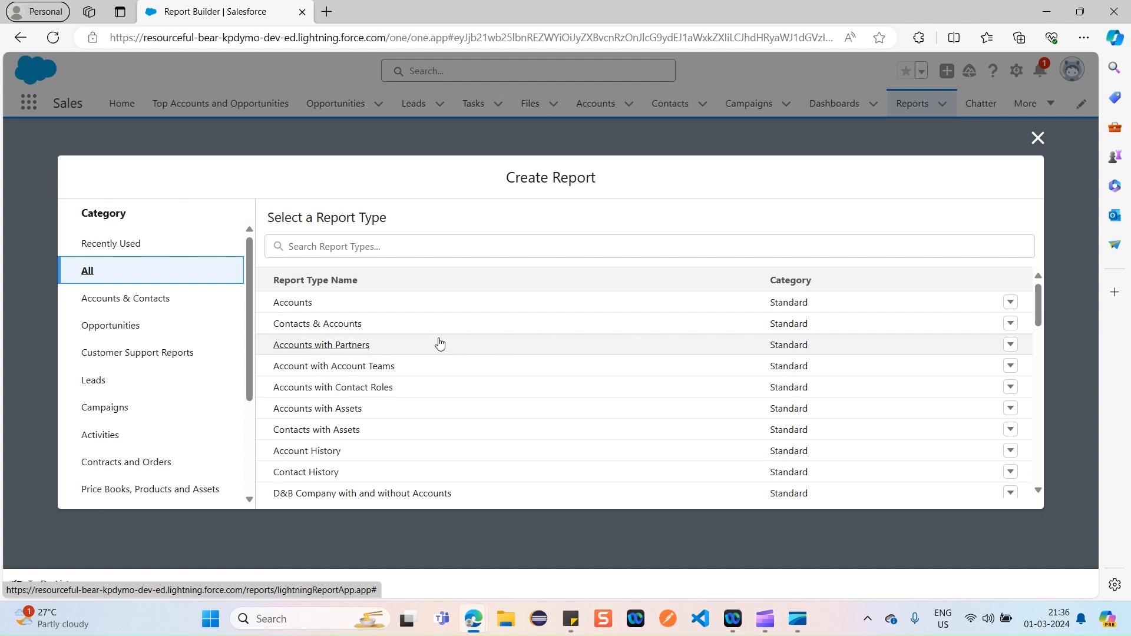
mouse_move(378, 312)
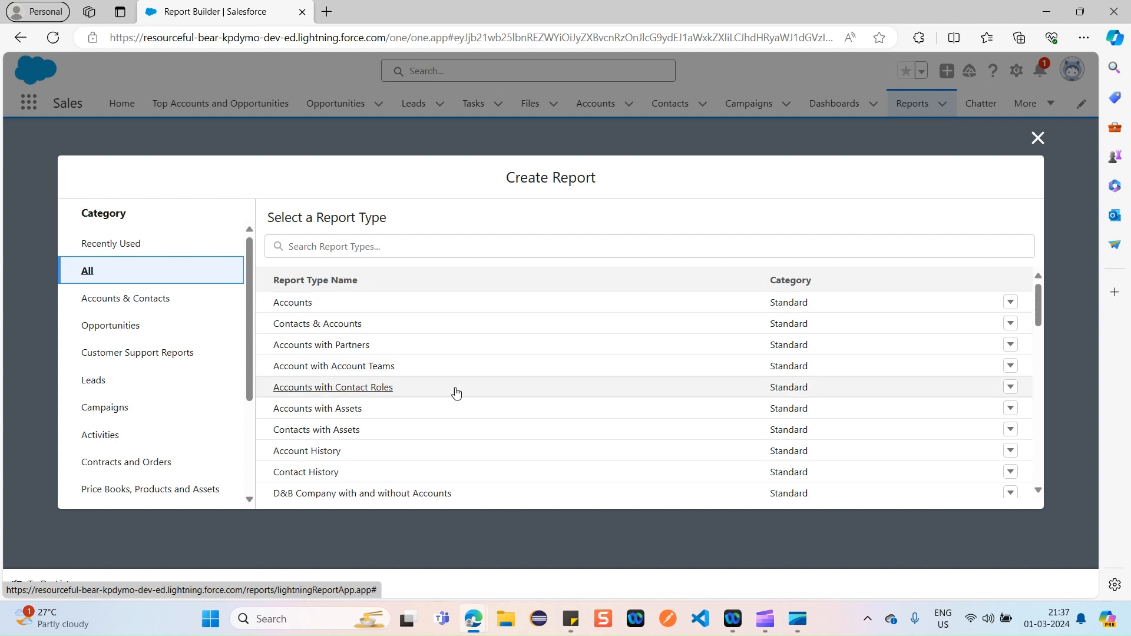
left_click(112, 243)
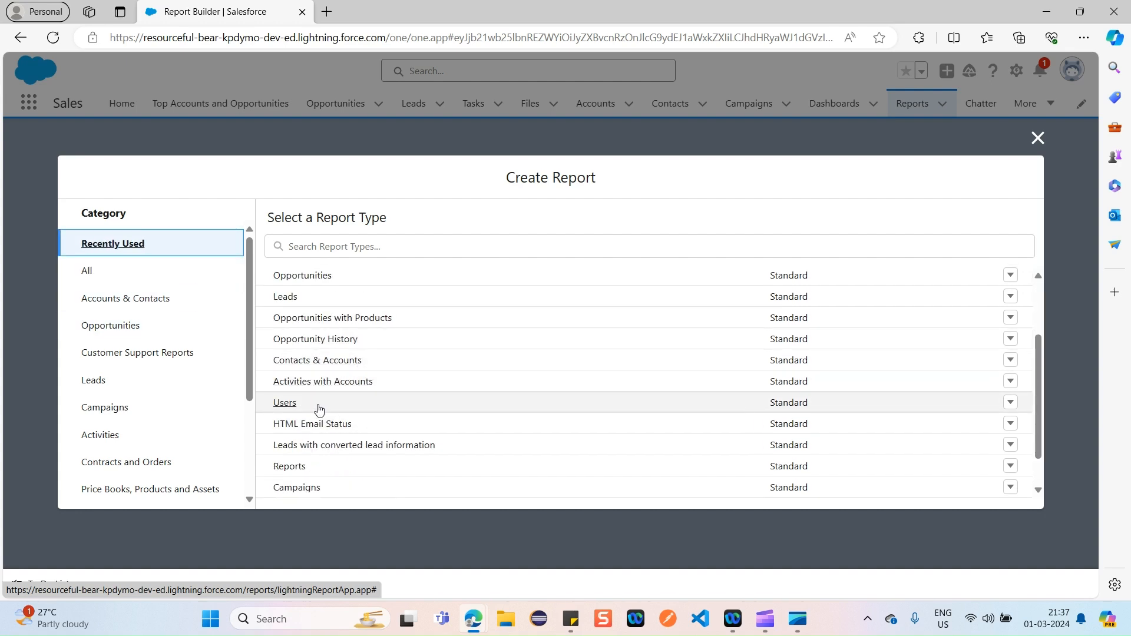
left_click(284, 402)
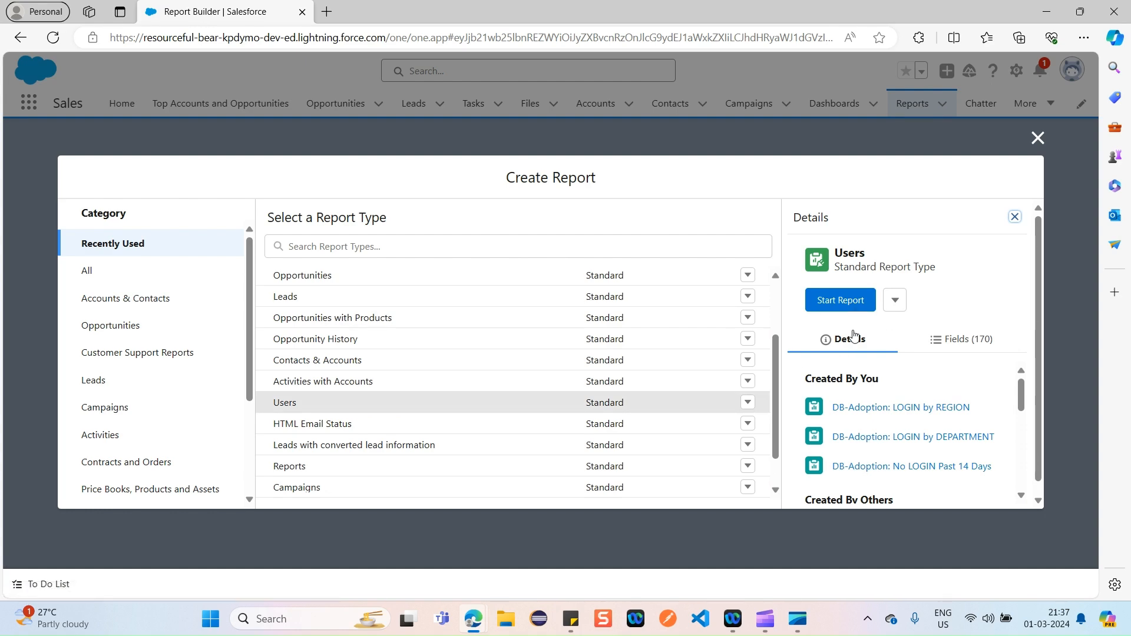
- Start the Users report and expand the Columns options in the Outline pane
left_click(840, 300)
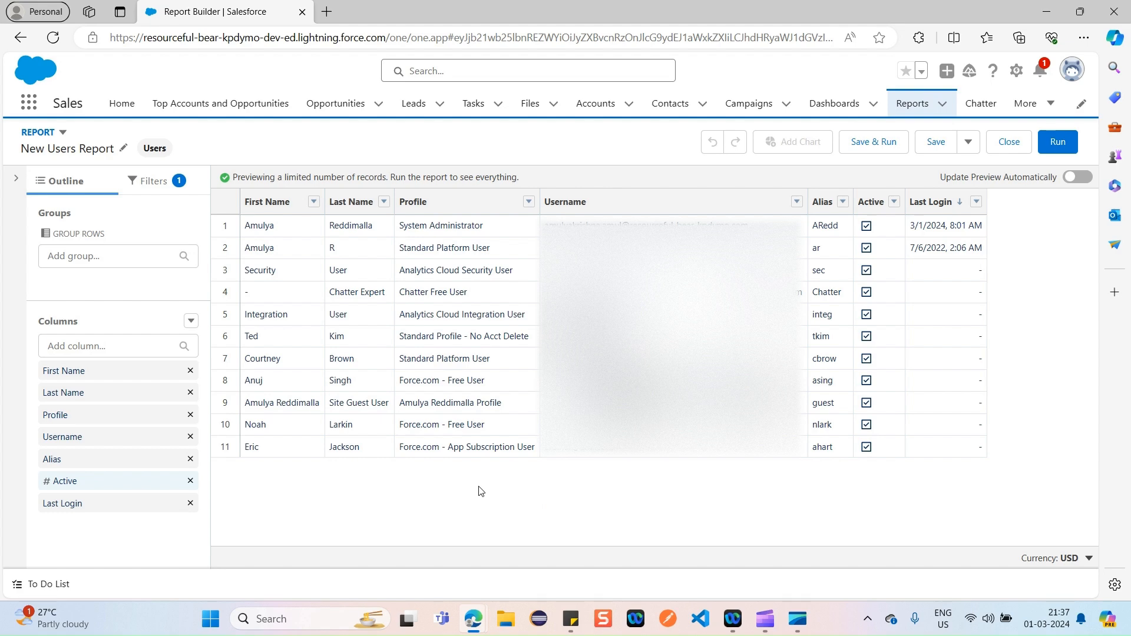
mouse_move(586, 478)
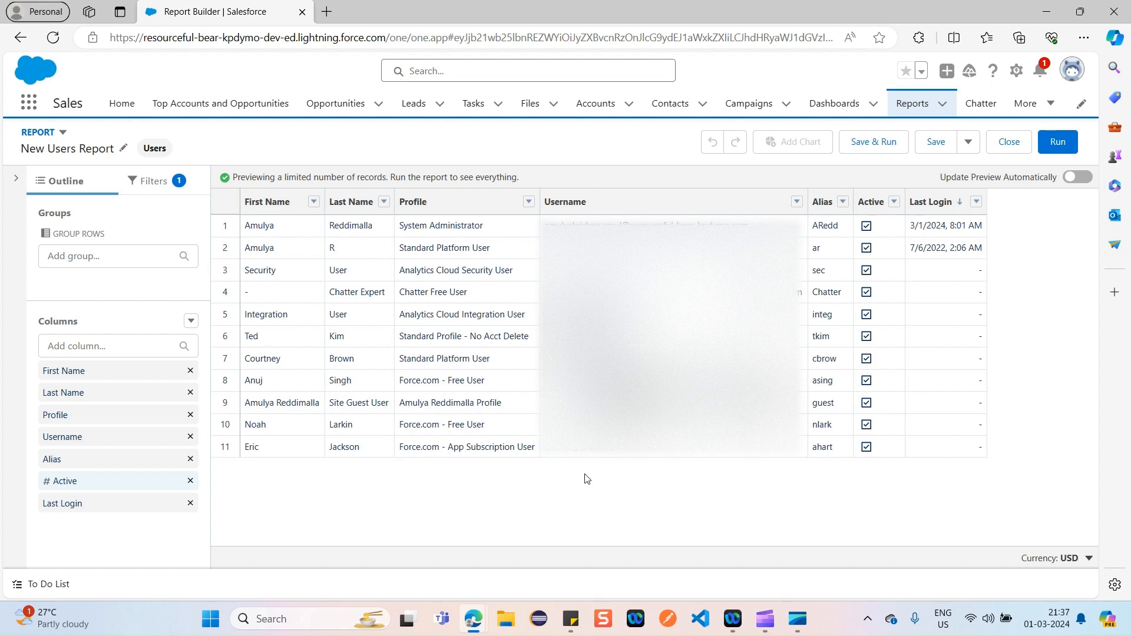
mouse_move(568, 488)
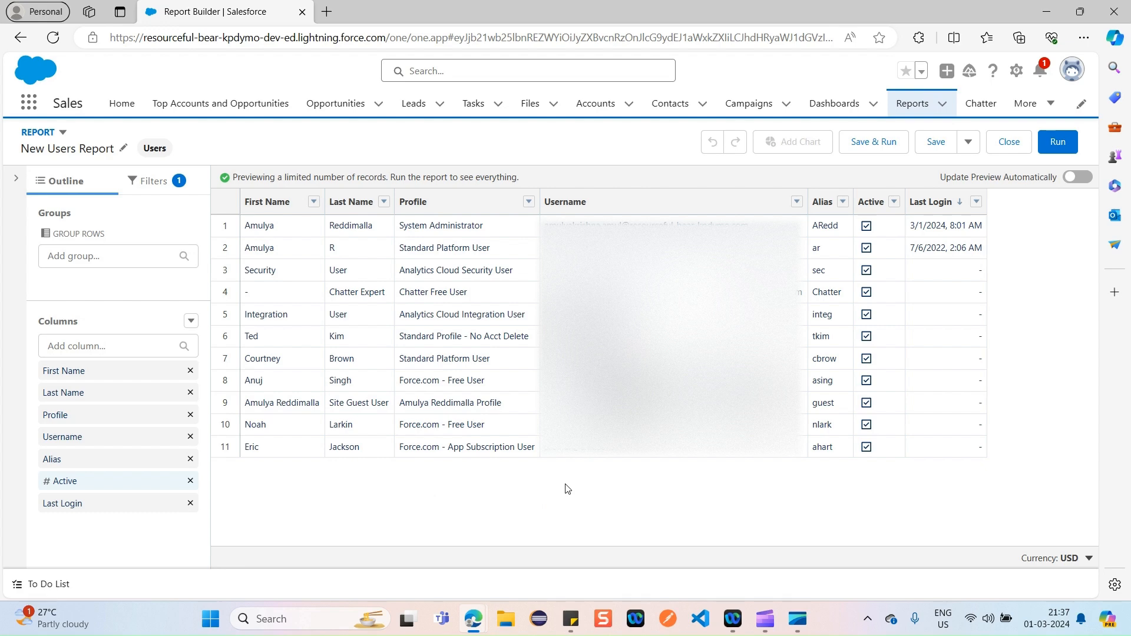
mouse_move(384, 475)
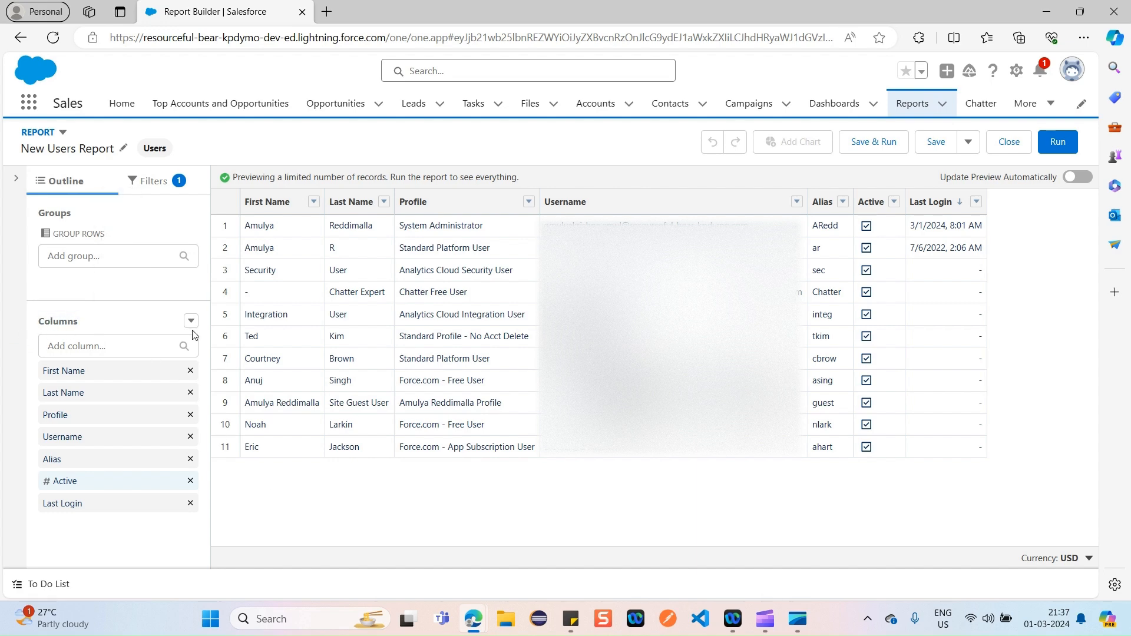
left_click(191, 320)
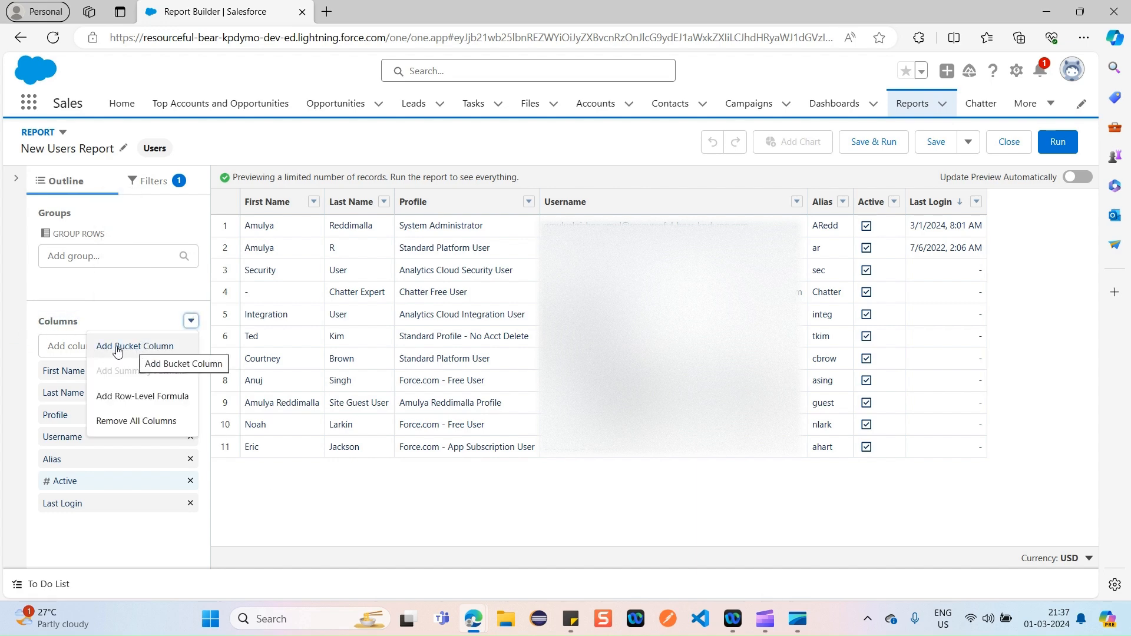
- Add a bucket column and name it Force.com Profile
left_click(135, 346)
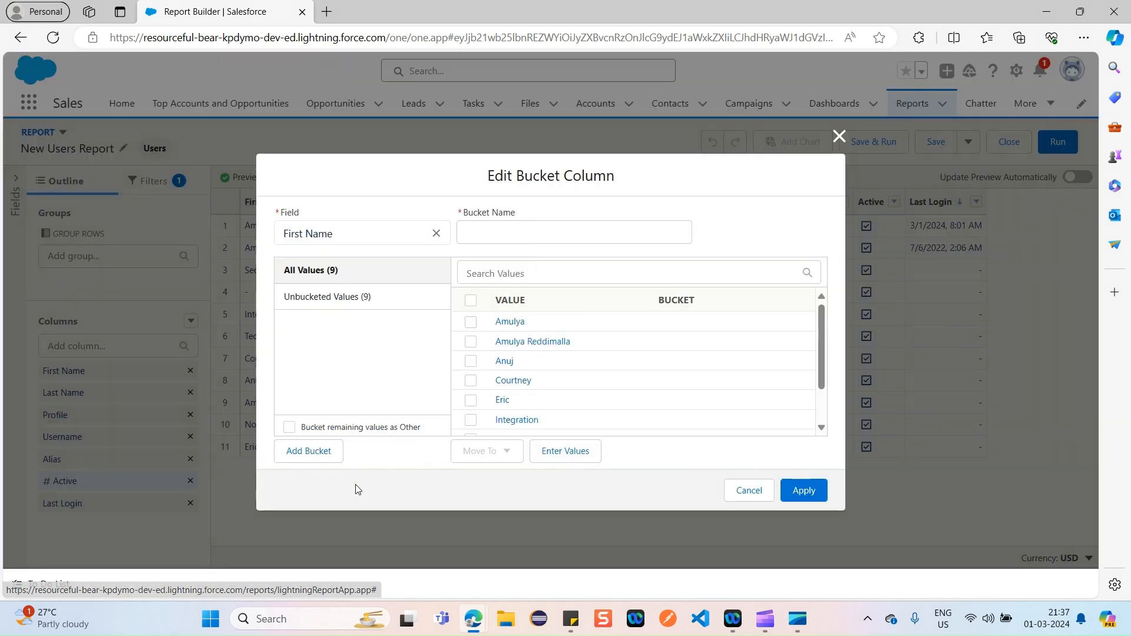
left_click(574, 232)
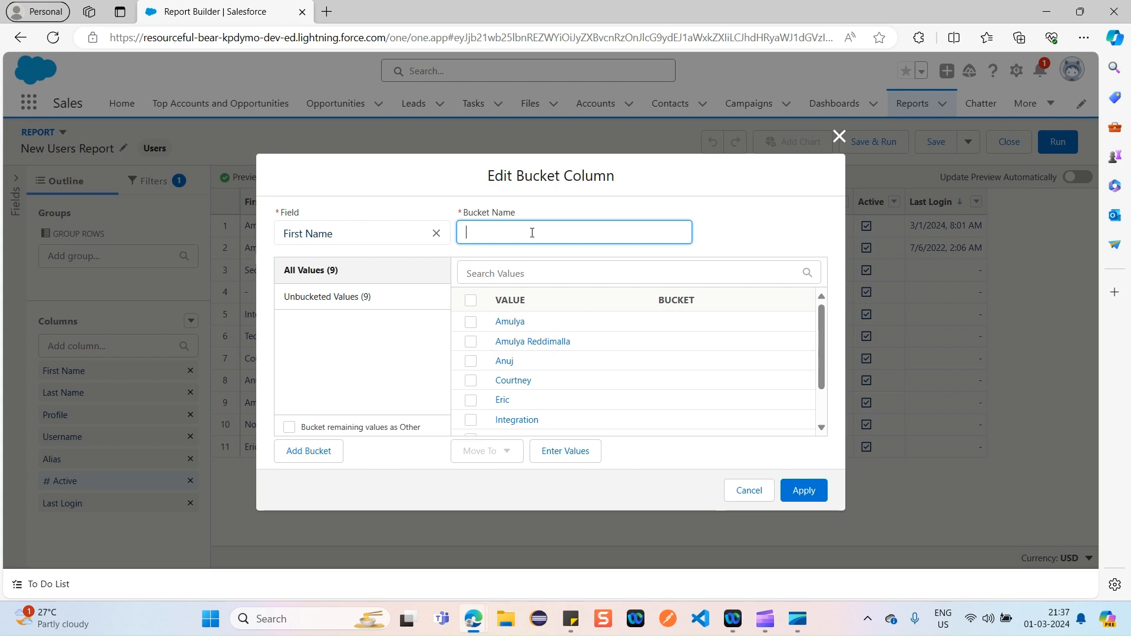
type("P")
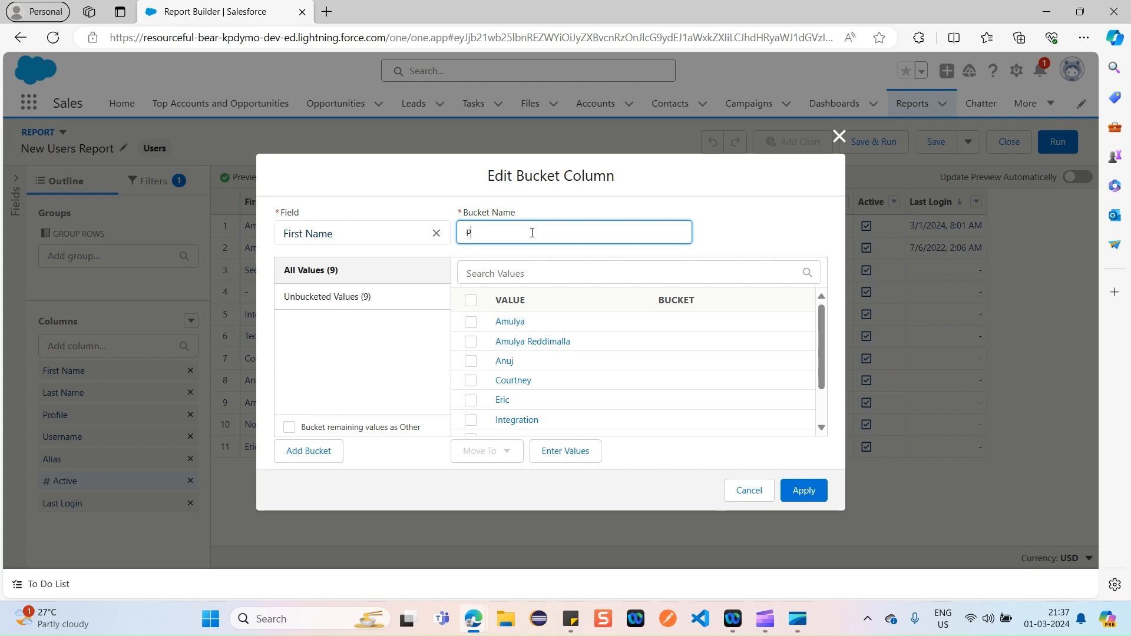
type("rofi")
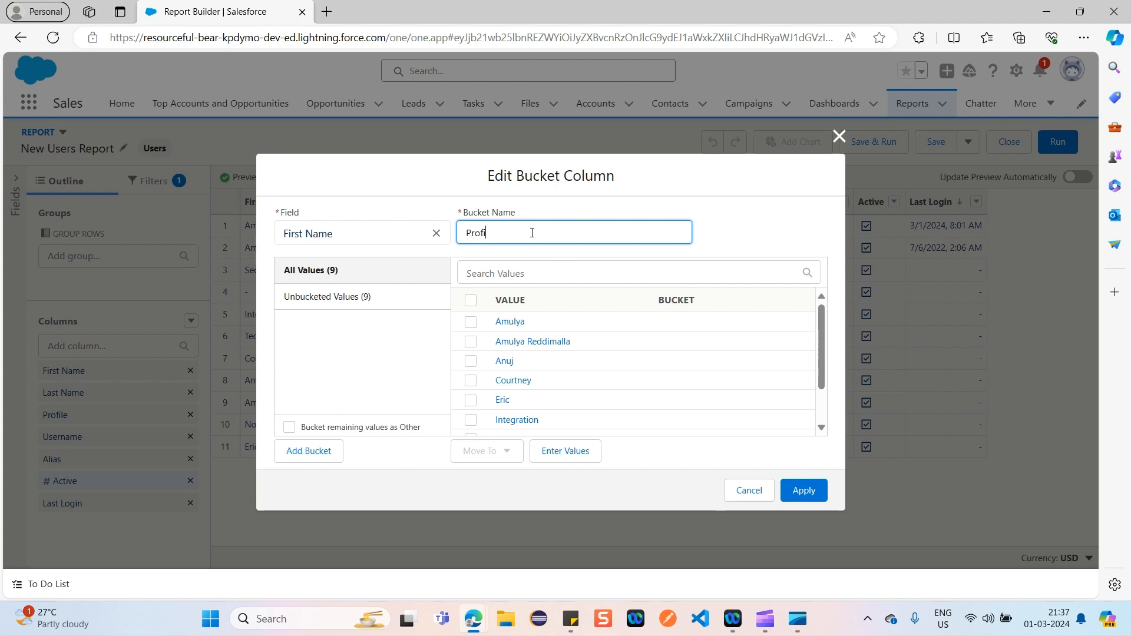
type("Salesforce Admin")
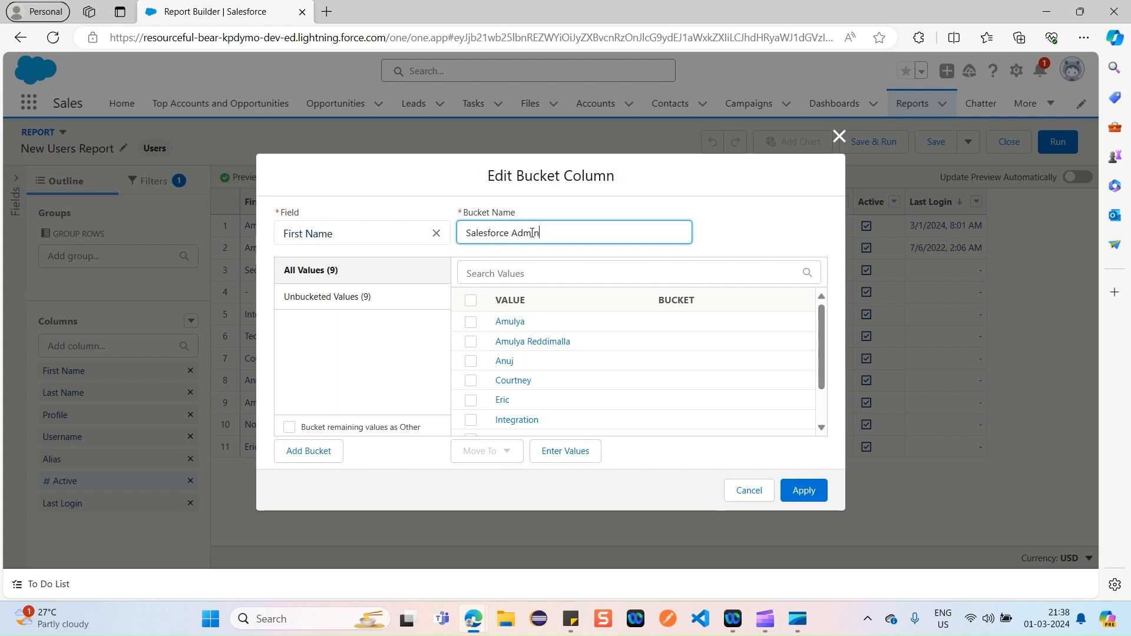
type("Profilke")
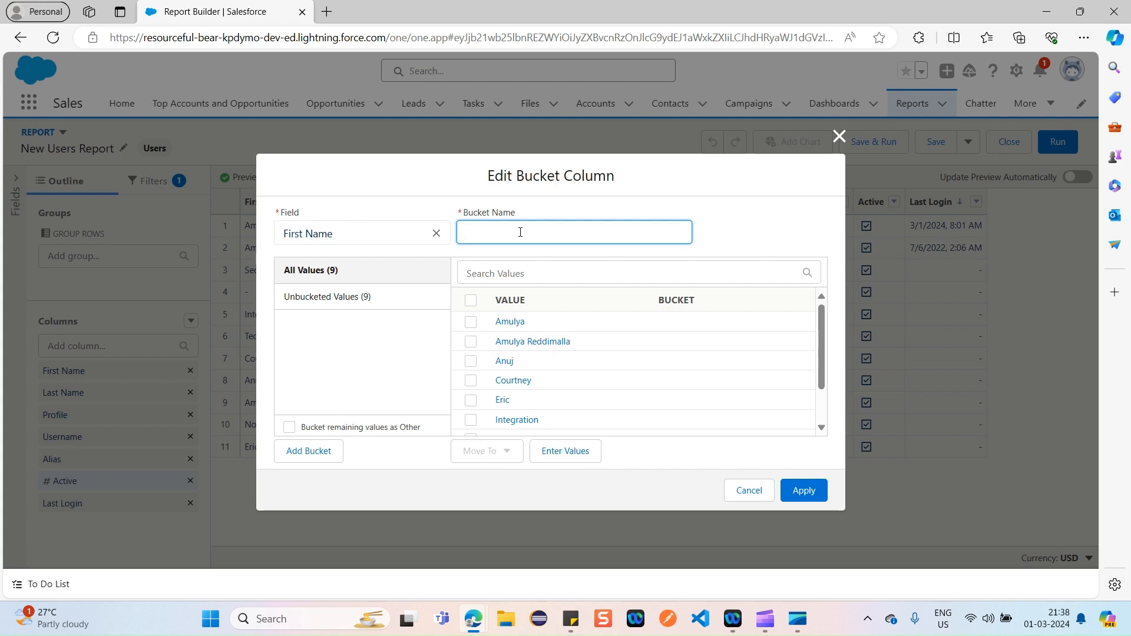
type("Force.com Profile")
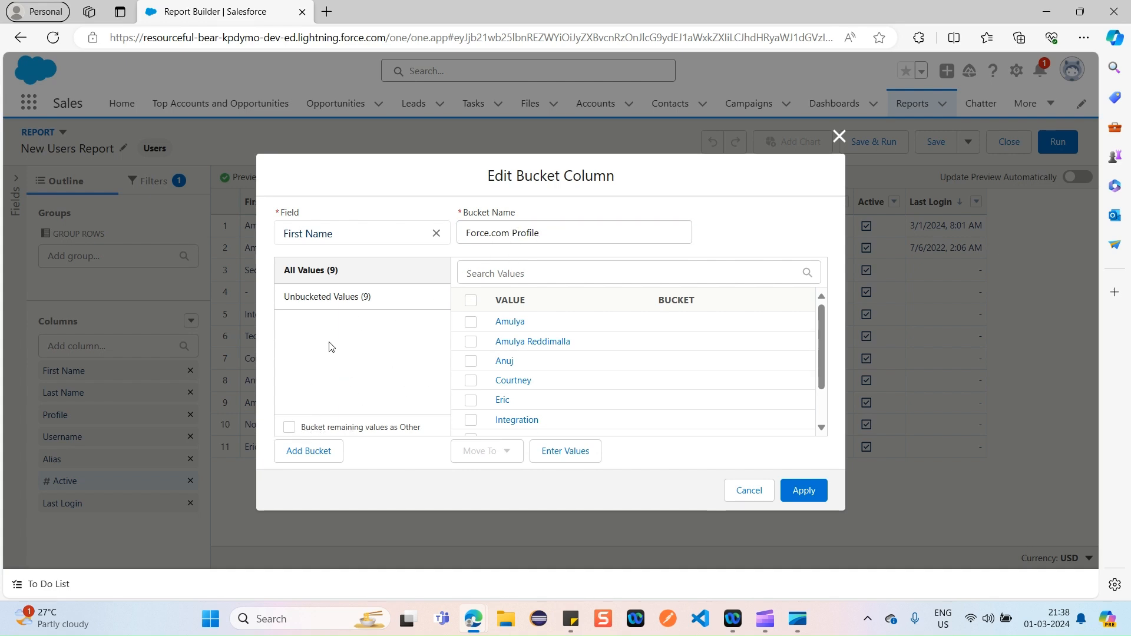
mouse_move(403, 281)
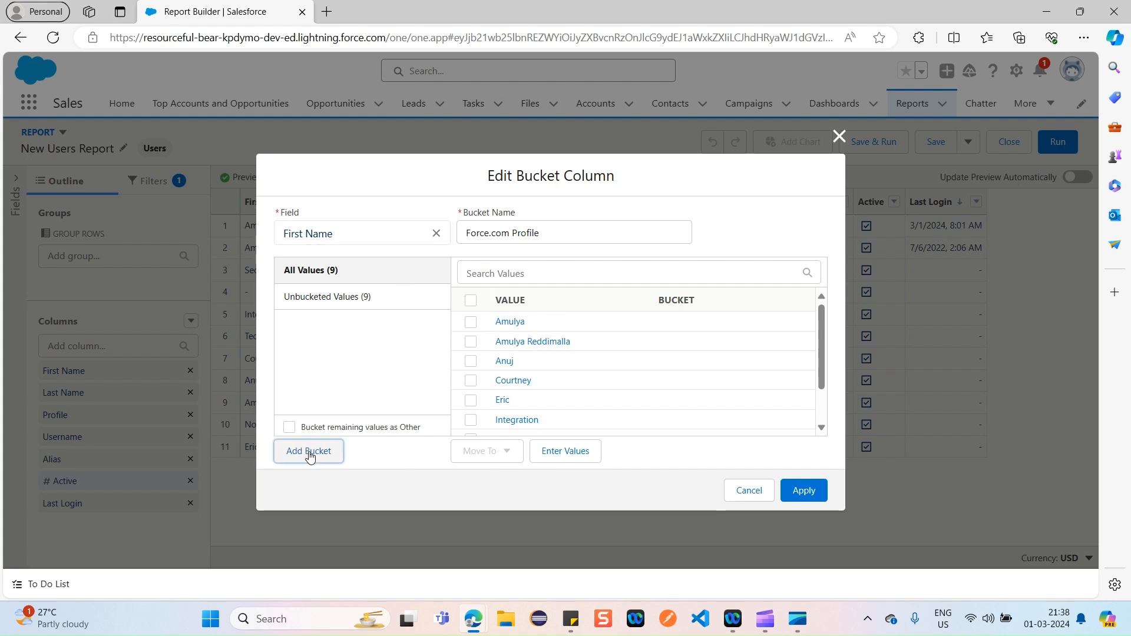
- Add a bucket named Force Profile Category to the bucket column
left_click(309, 451)
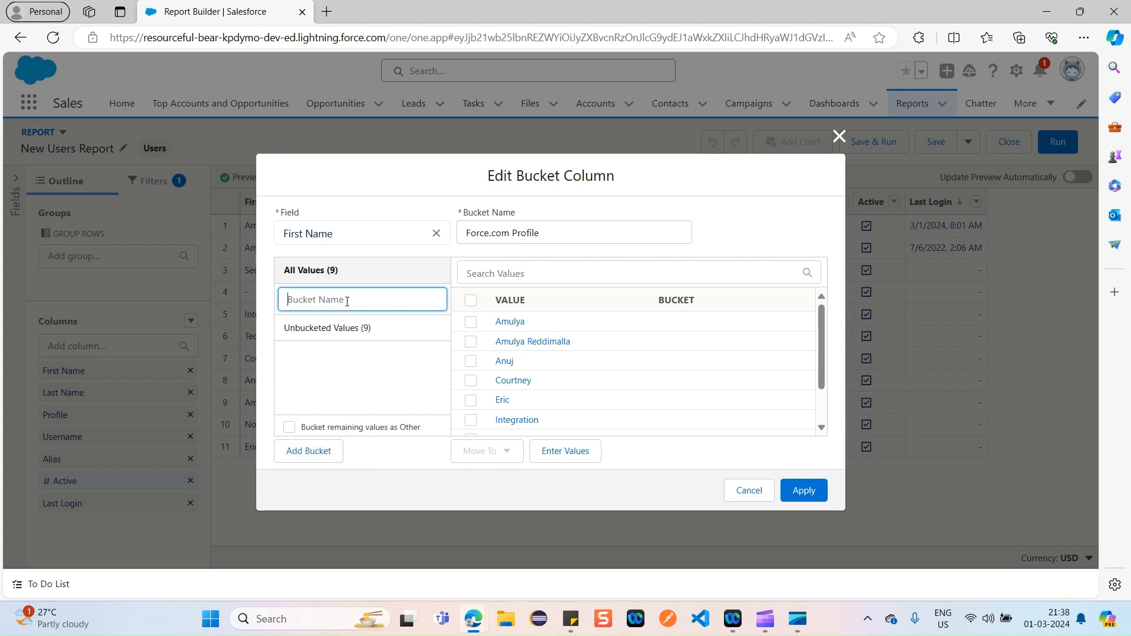
type("Force")
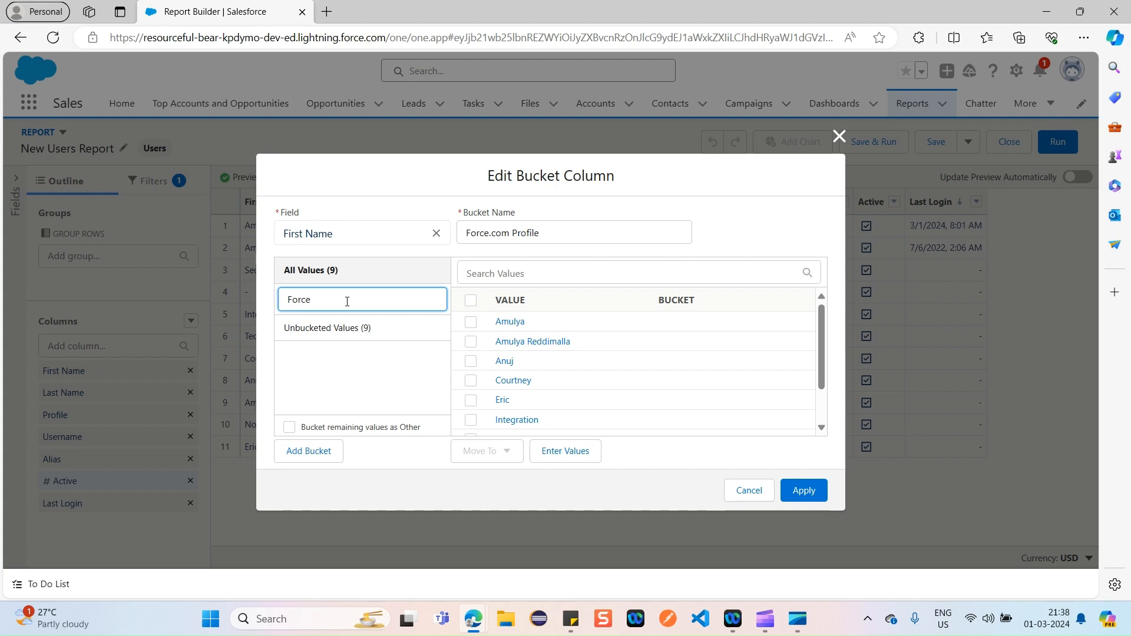
type("Profile")
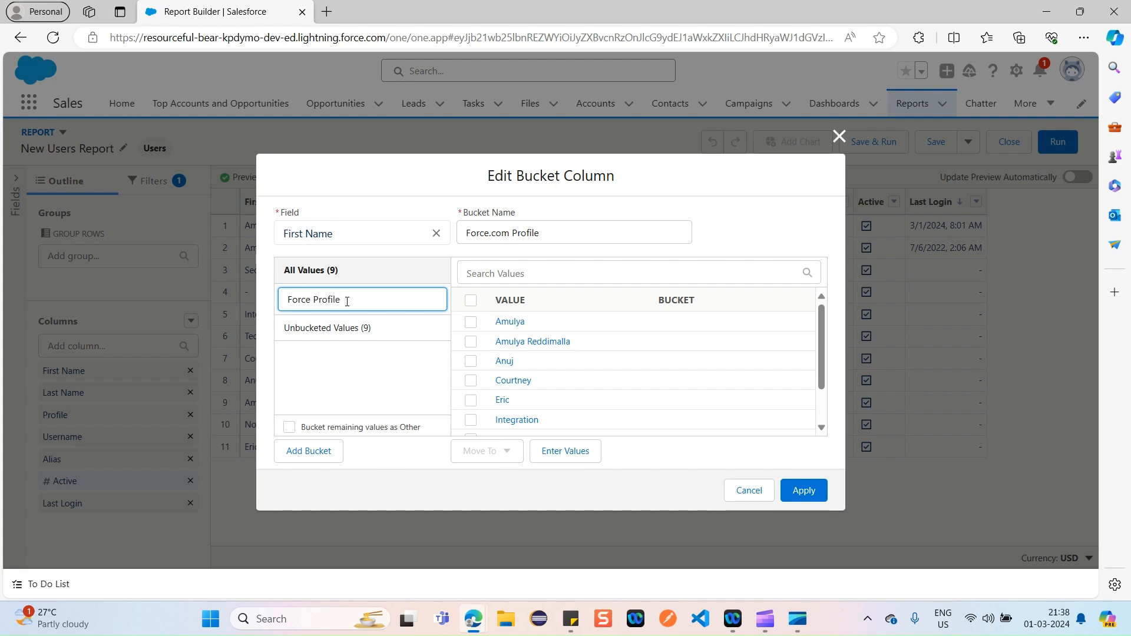
type("CtaEGORY")
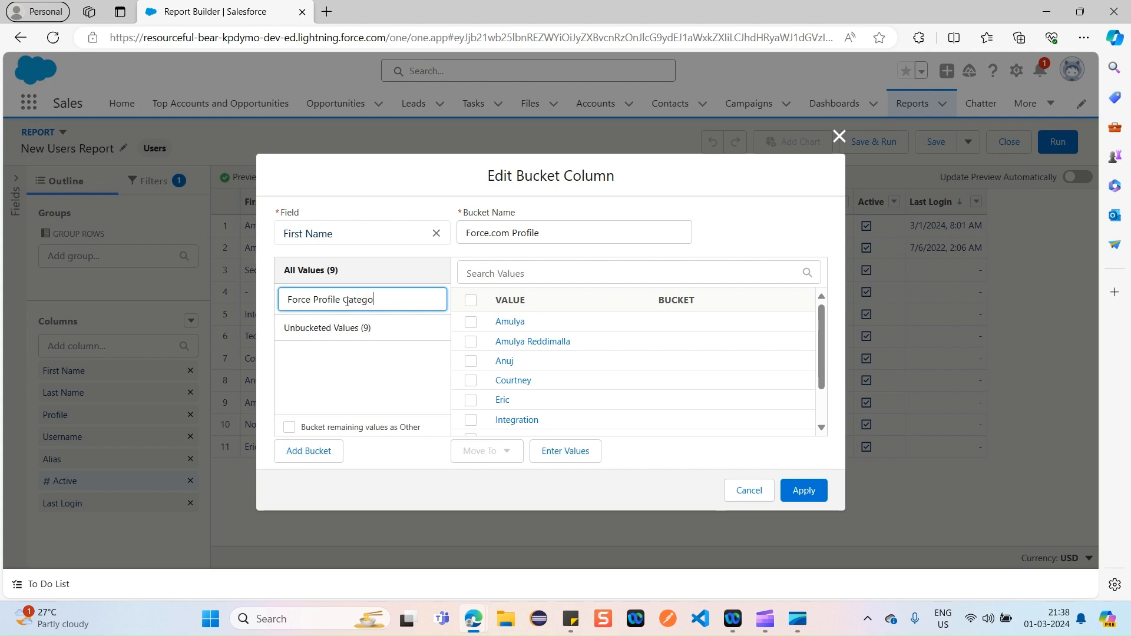
key("Enter")
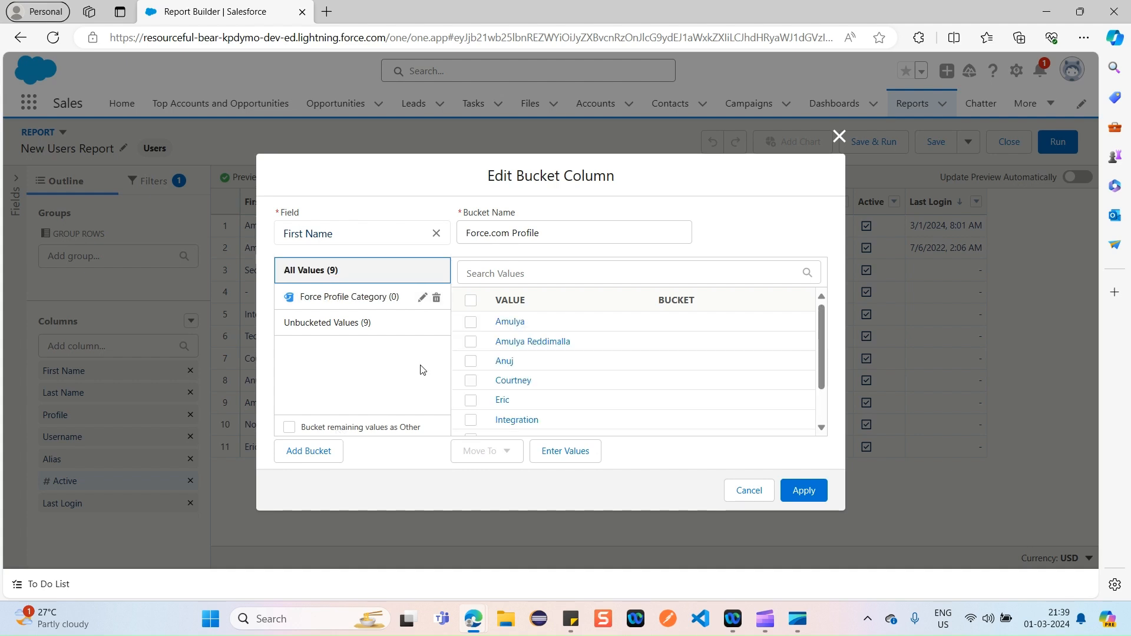
mouse_move(318, 306)
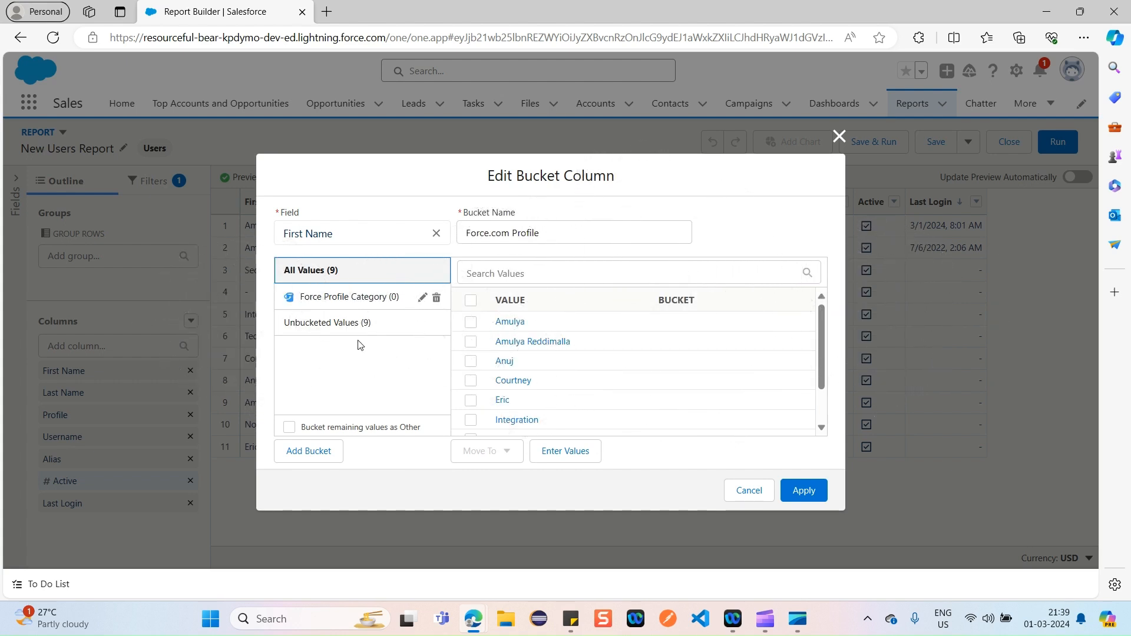
mouse_move(395, 355)
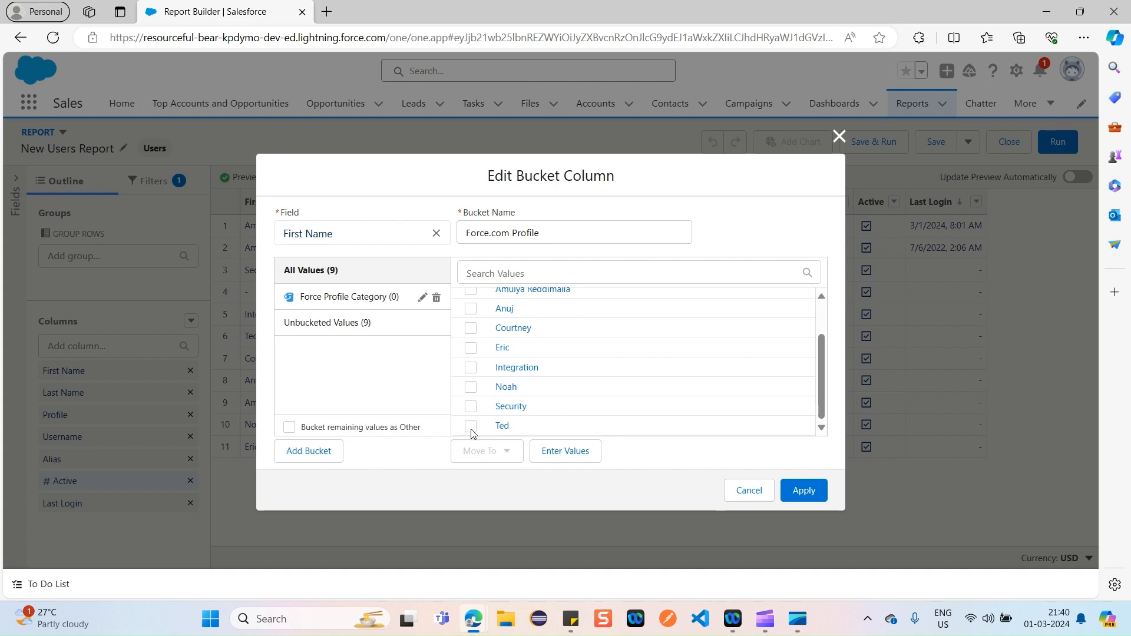
- Move Ted, Noah and Eric into the Force Profile Category bucket
left_click(470, 387)
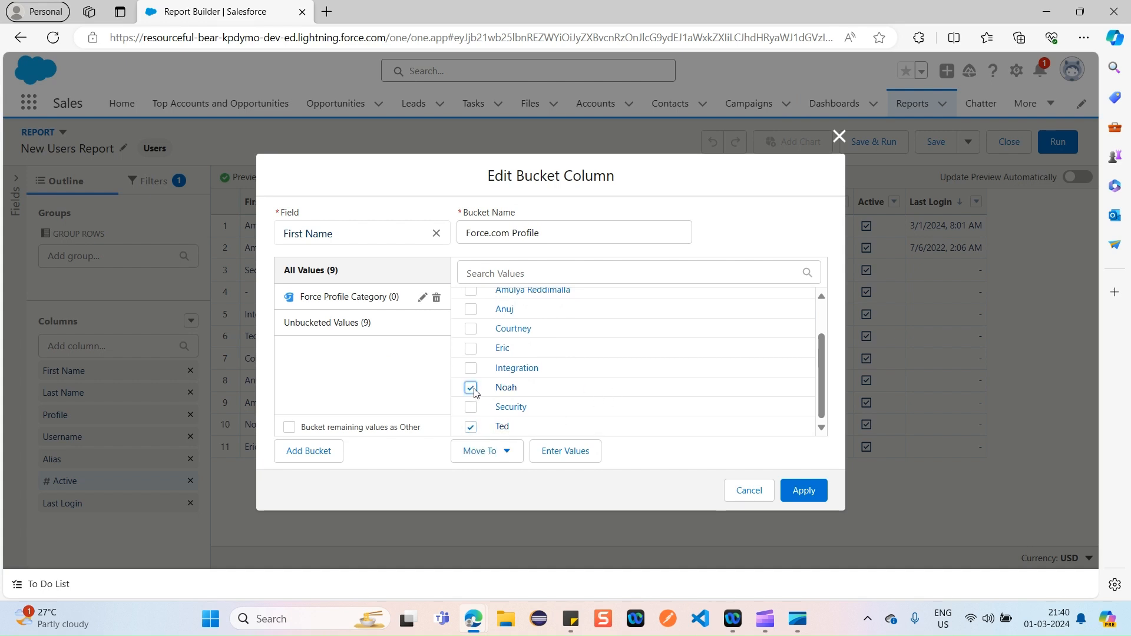
left_click(471, 347)
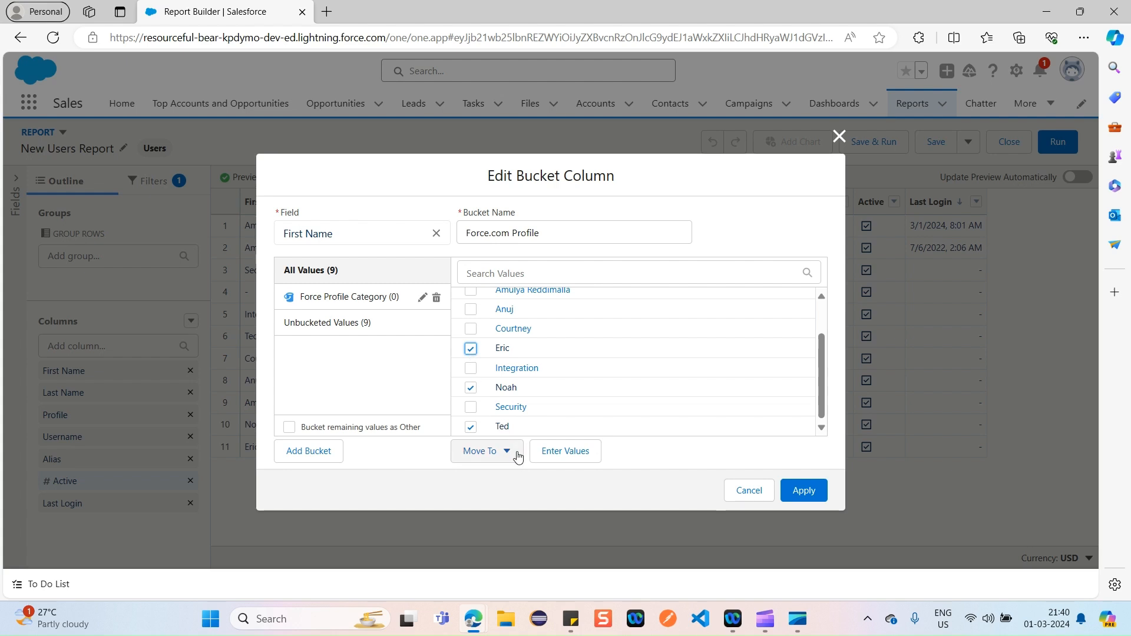
left_click(486, 451)
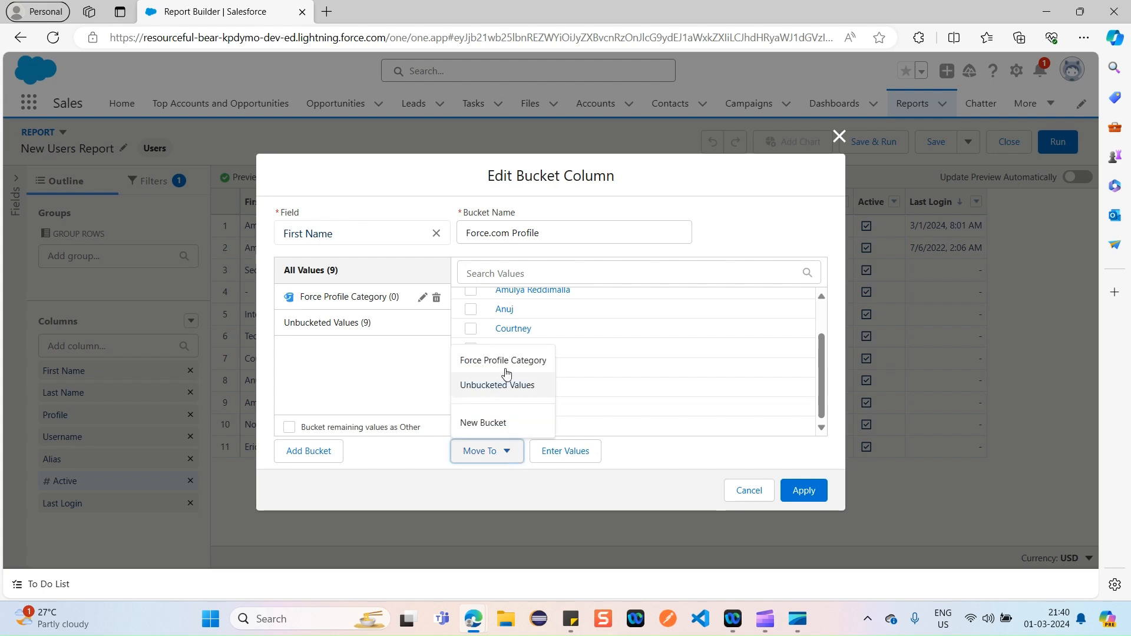
left_click(503, 361)
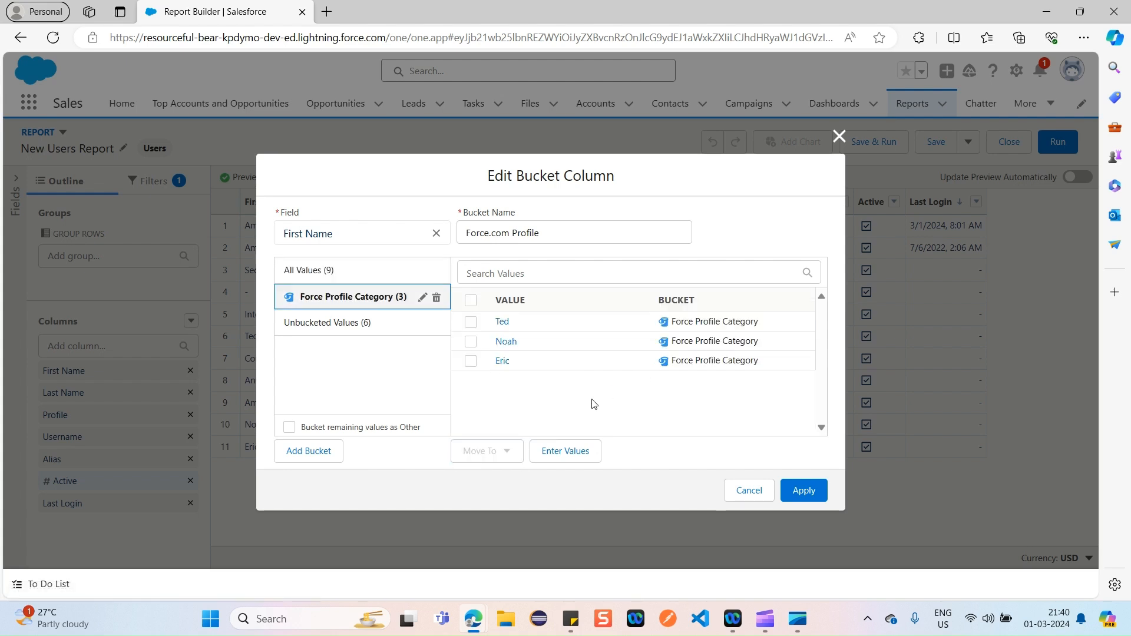
mouse_move(377, 390)
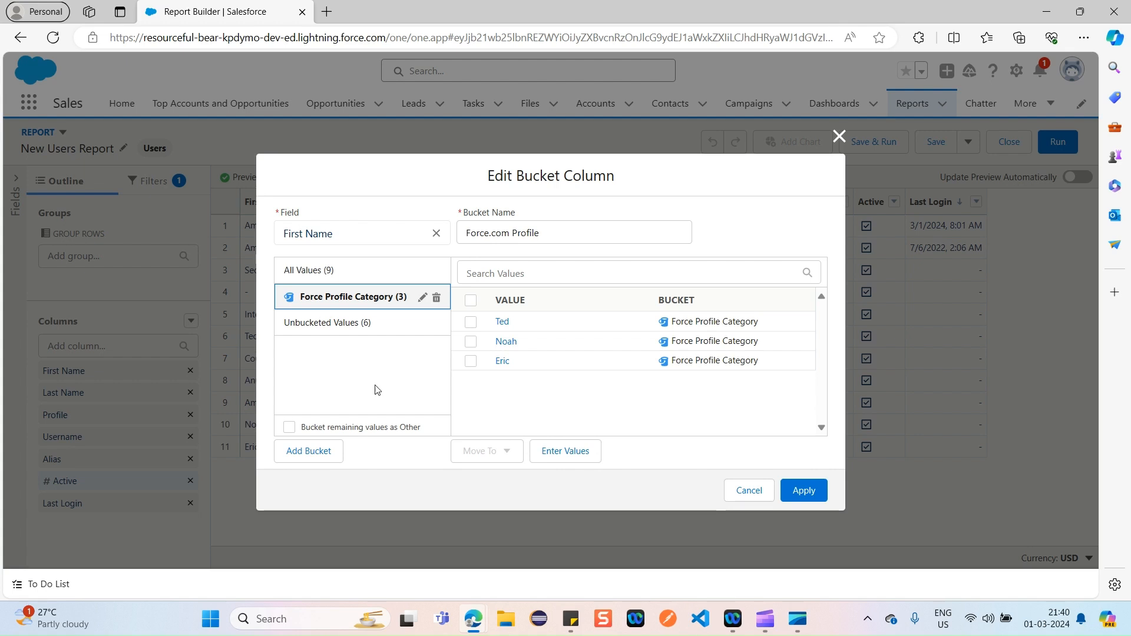
mouse_move(312, 455)
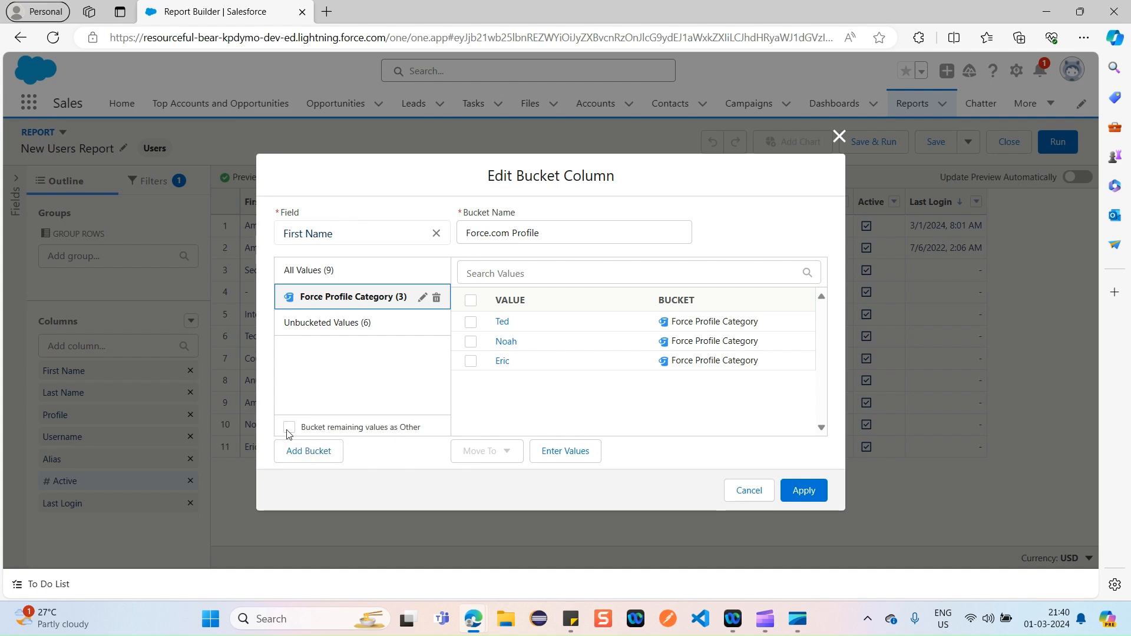
- Bucket remaining values as Other and apply the bucket column to the report
left_click(289, 428)
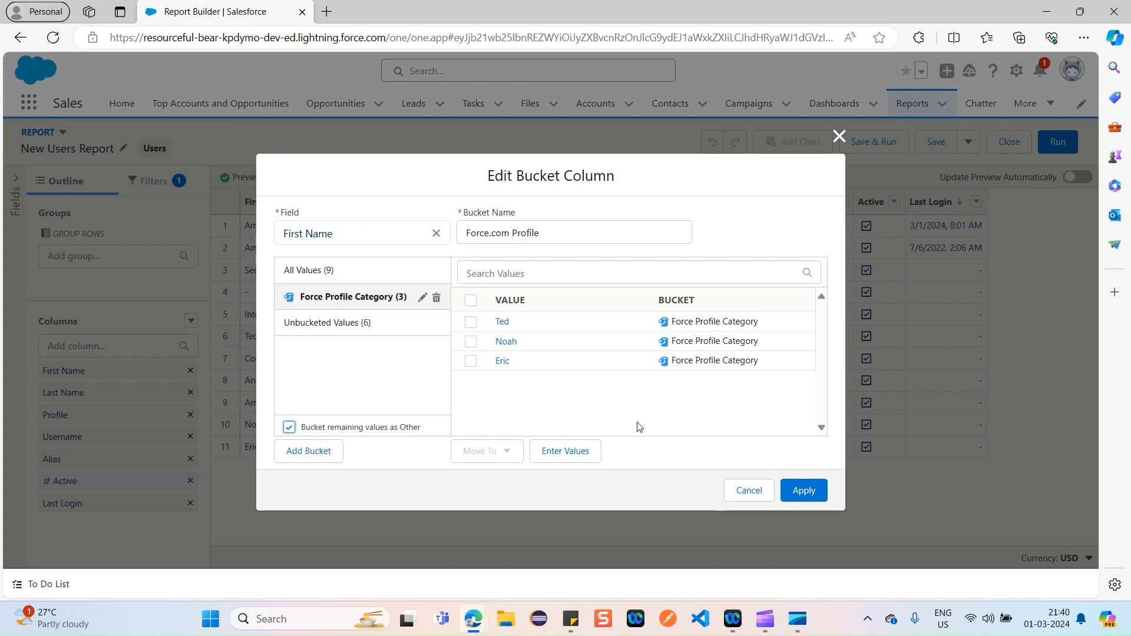
mouse_move(569, 452)
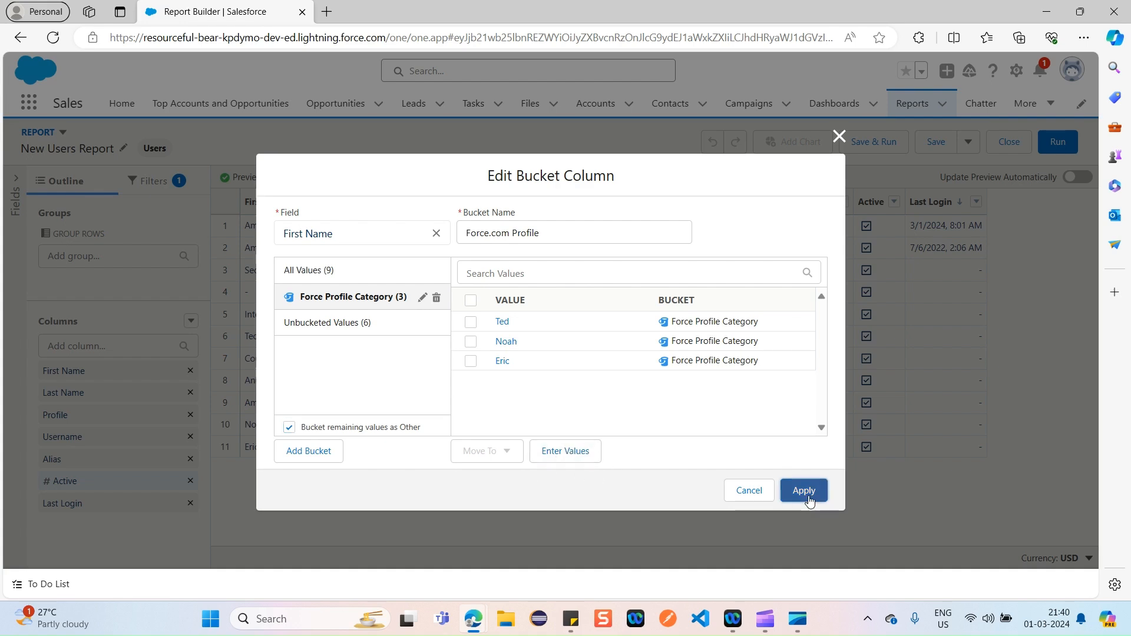
left_click(803, 490)
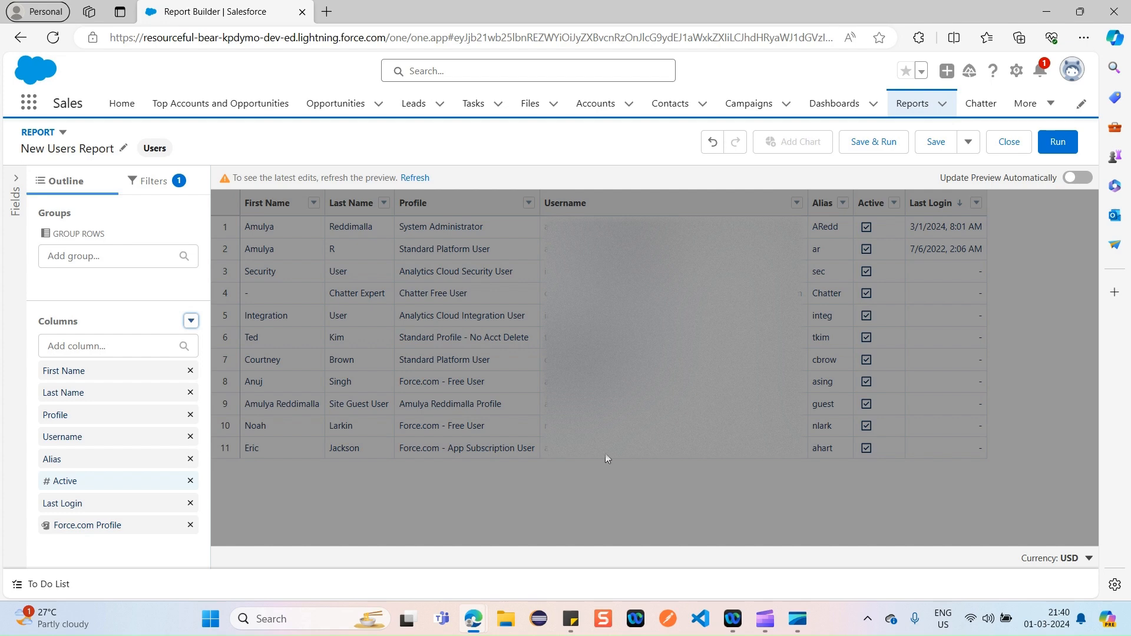
mouse_move(337, 178)
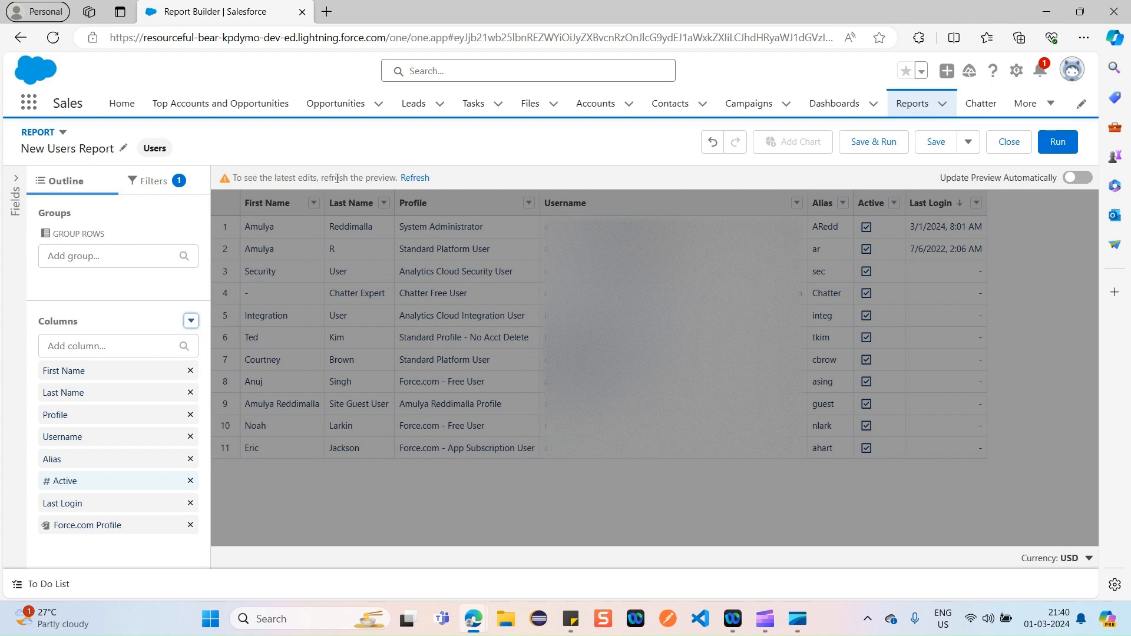
mouse_move(415, 178)
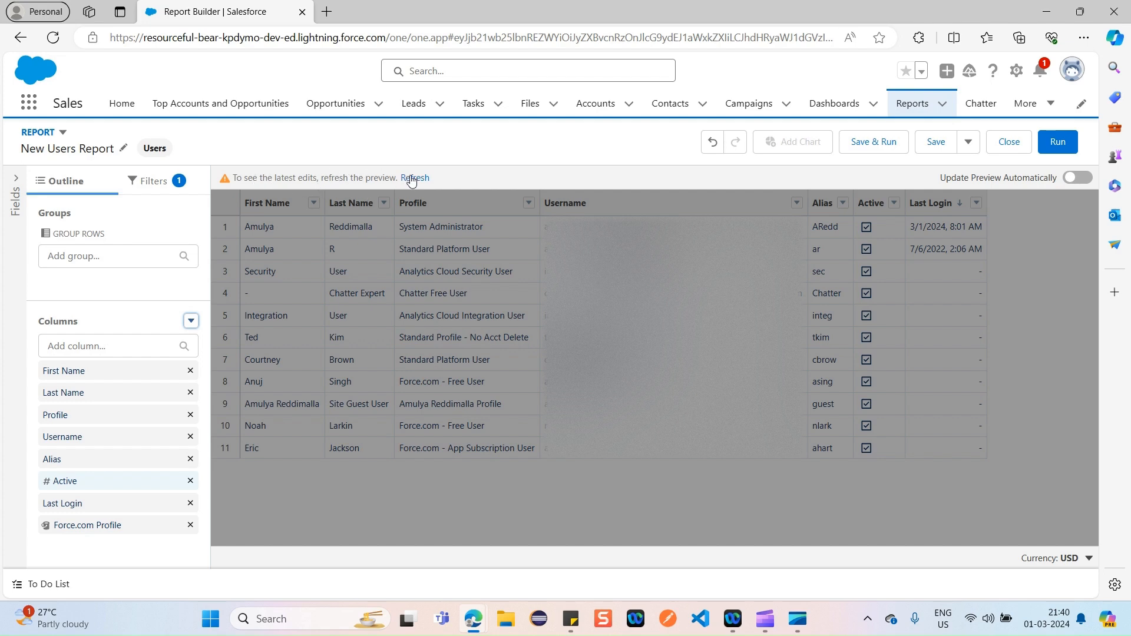
- Refresh the preview to show Force Profile Category for Ted, Eric, Noah and Other elsewhere
left_click(415, 178)
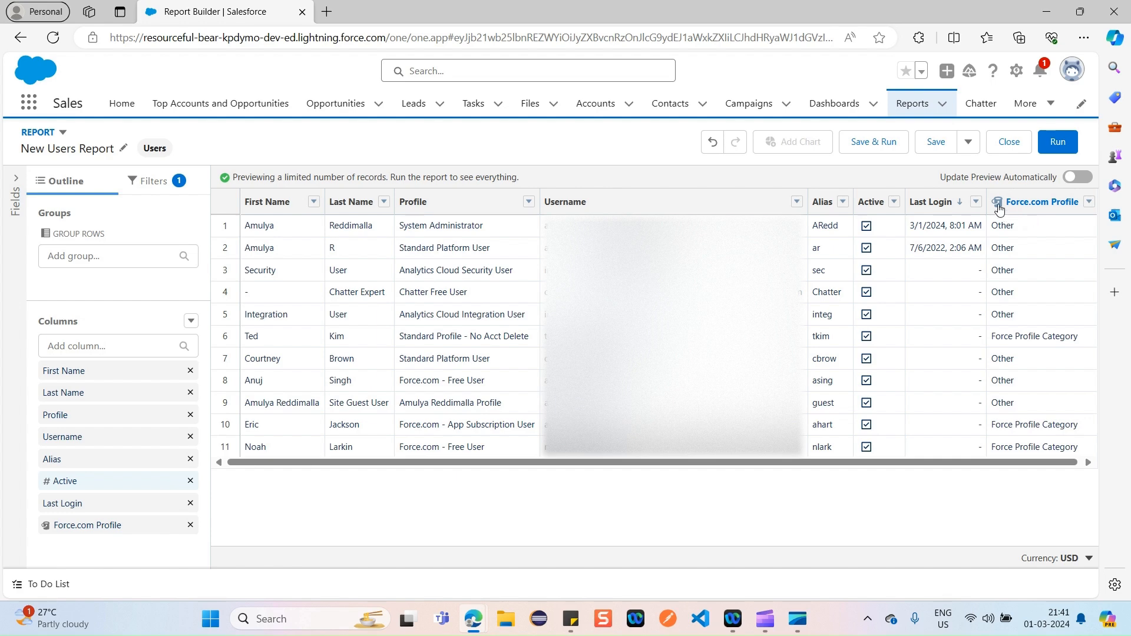
mouse_move(1072, 210)
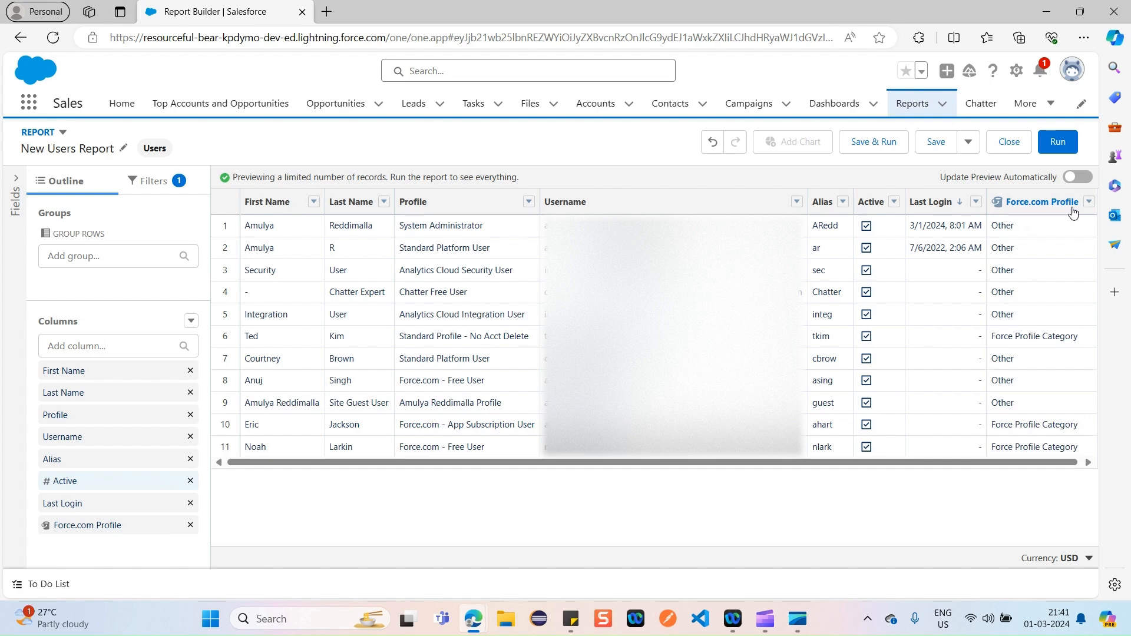
mouse_move(1095, 347)
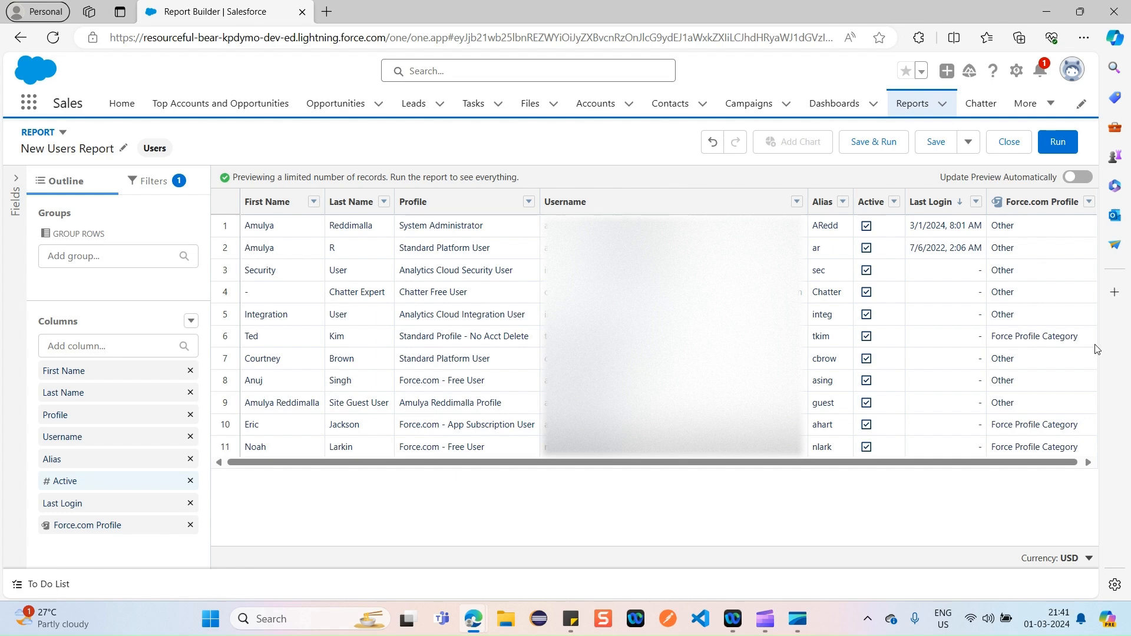
mouse_move(918, 394)
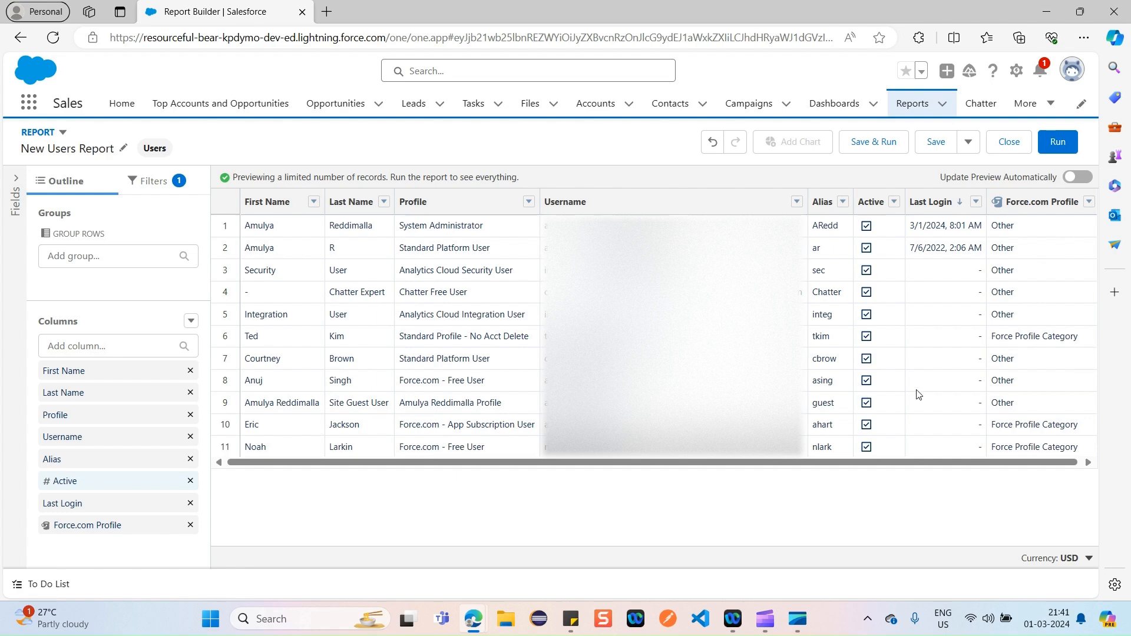
mouse_move(1049, 450)
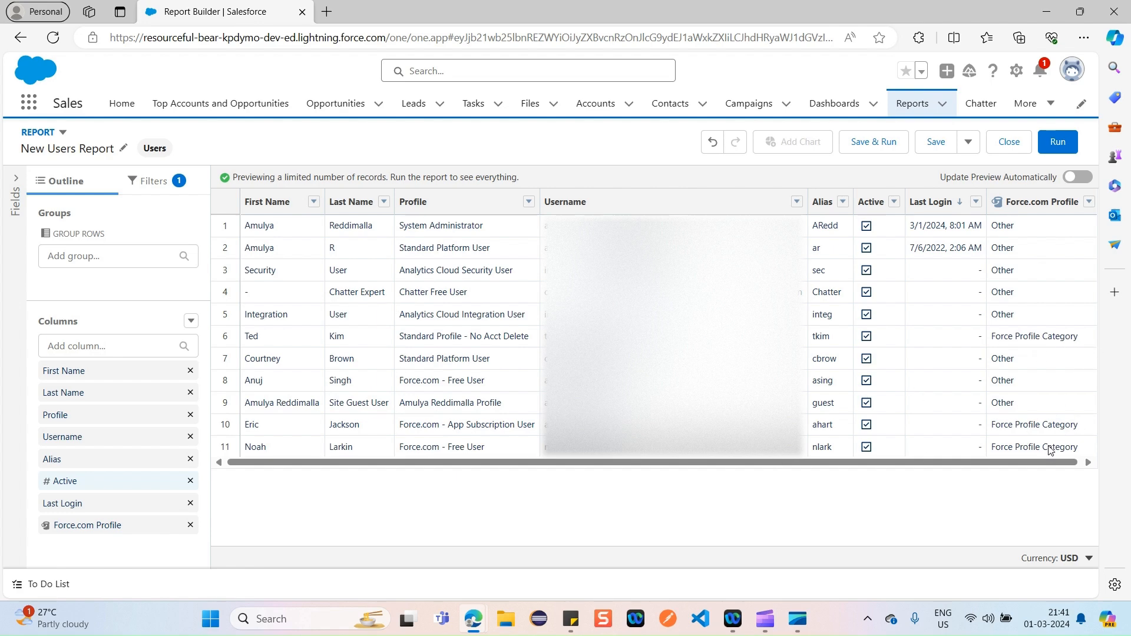
mouse_move(1019, 375)
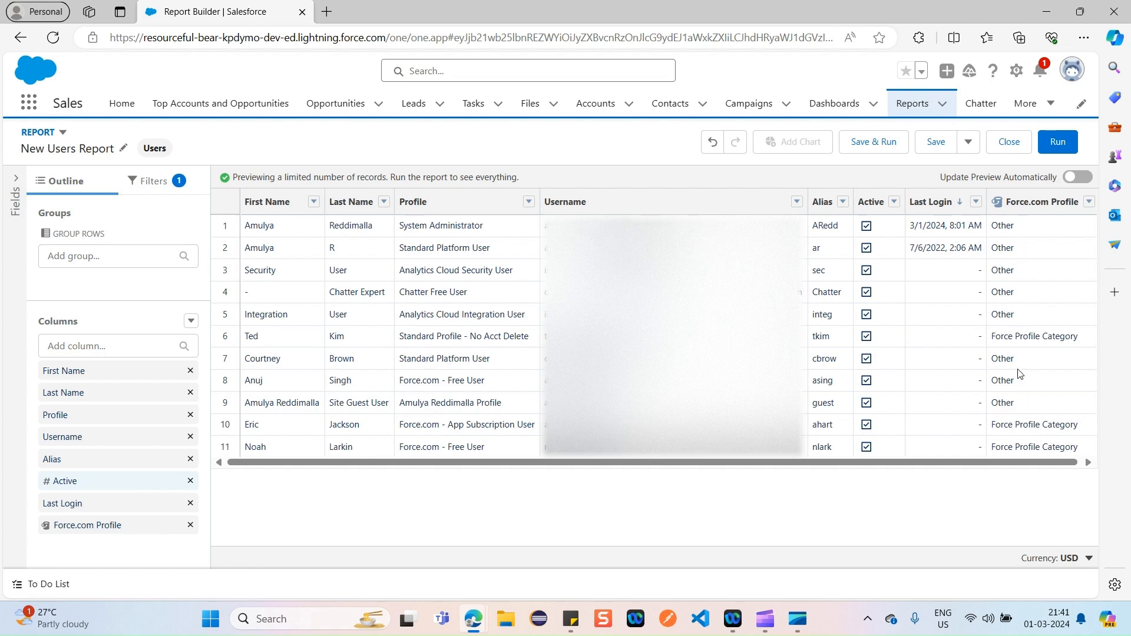
mouse_move(97, 540)
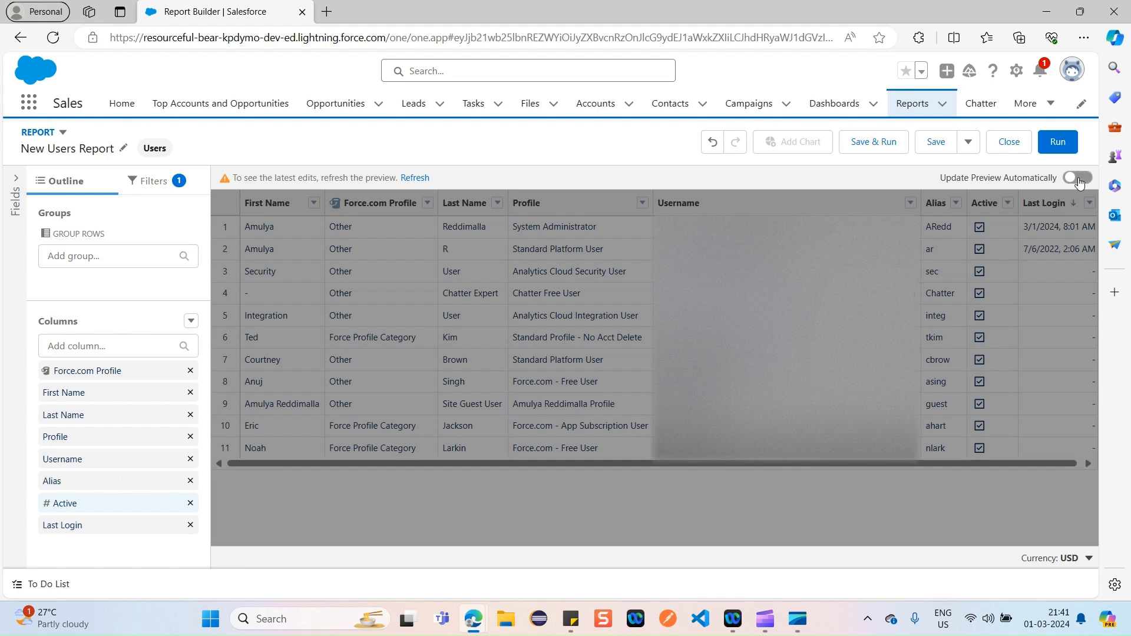
- Move Force.com Profile to the first column and enable Update Preview Automatically
left_click(1077, 177)
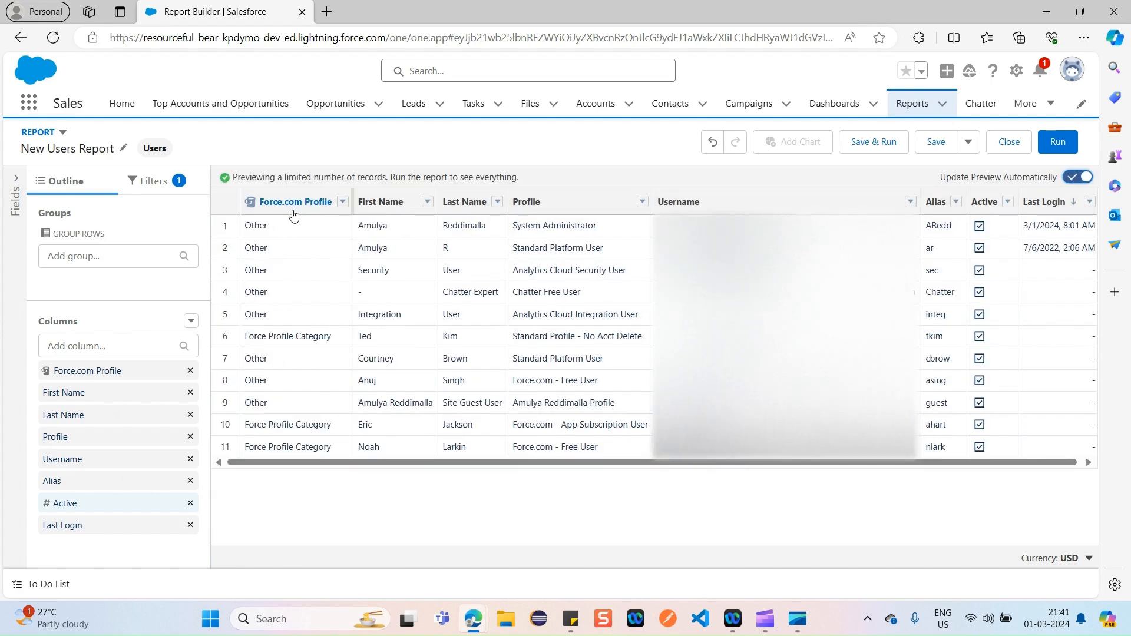
mouse_move(312, 216)
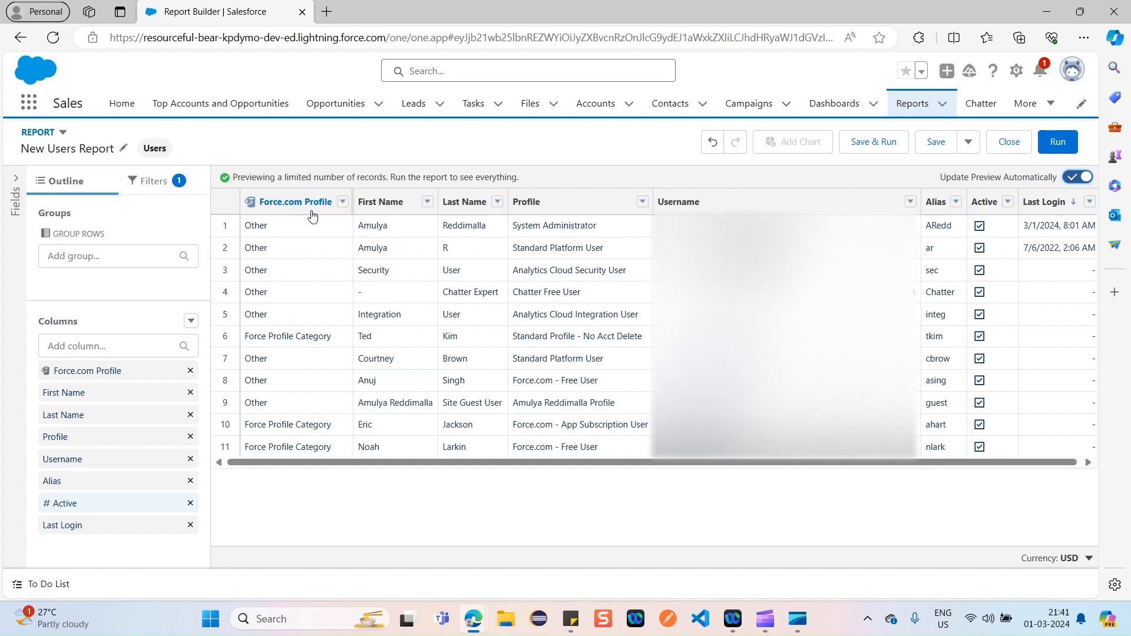
mouse_move(405, 263)
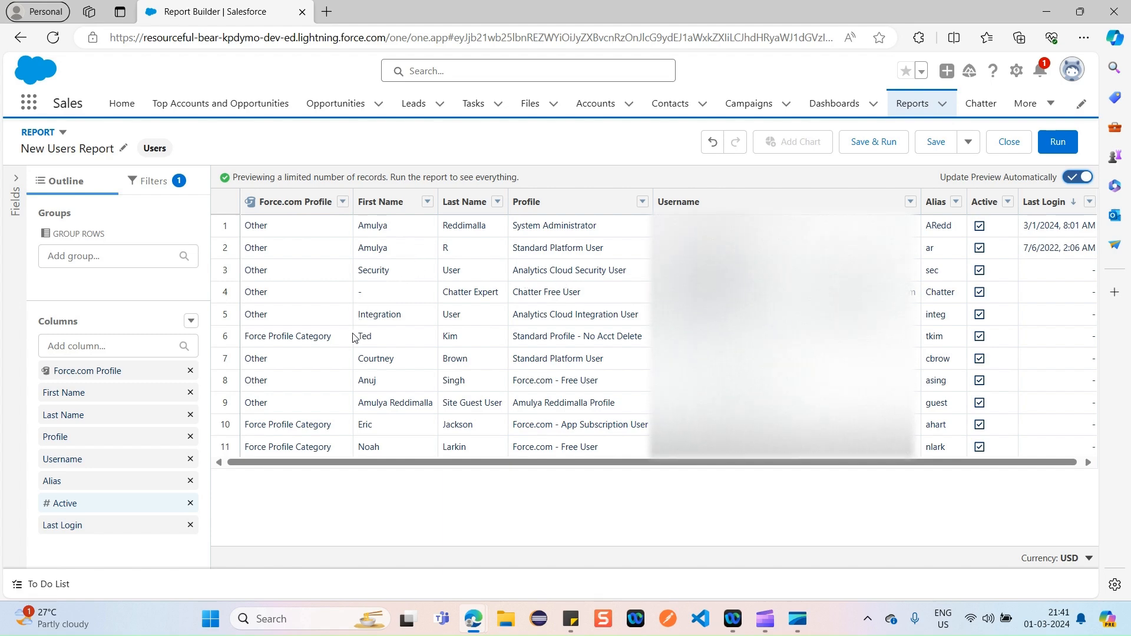
mouse_move(637, 499)
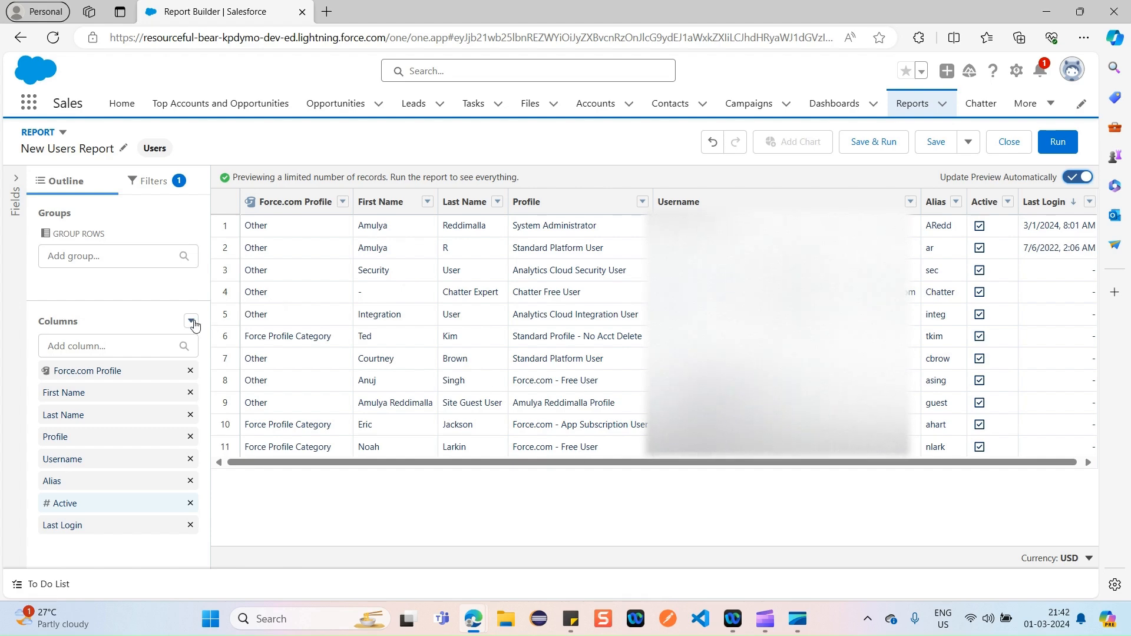
left_click(191, 321)
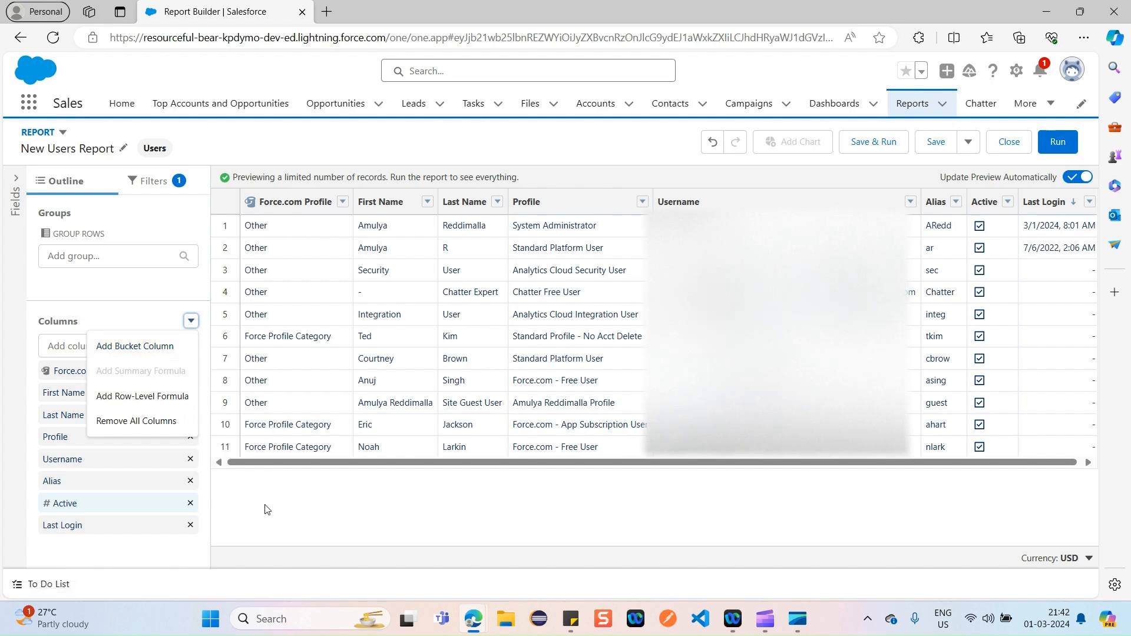
left_click(190, 321)
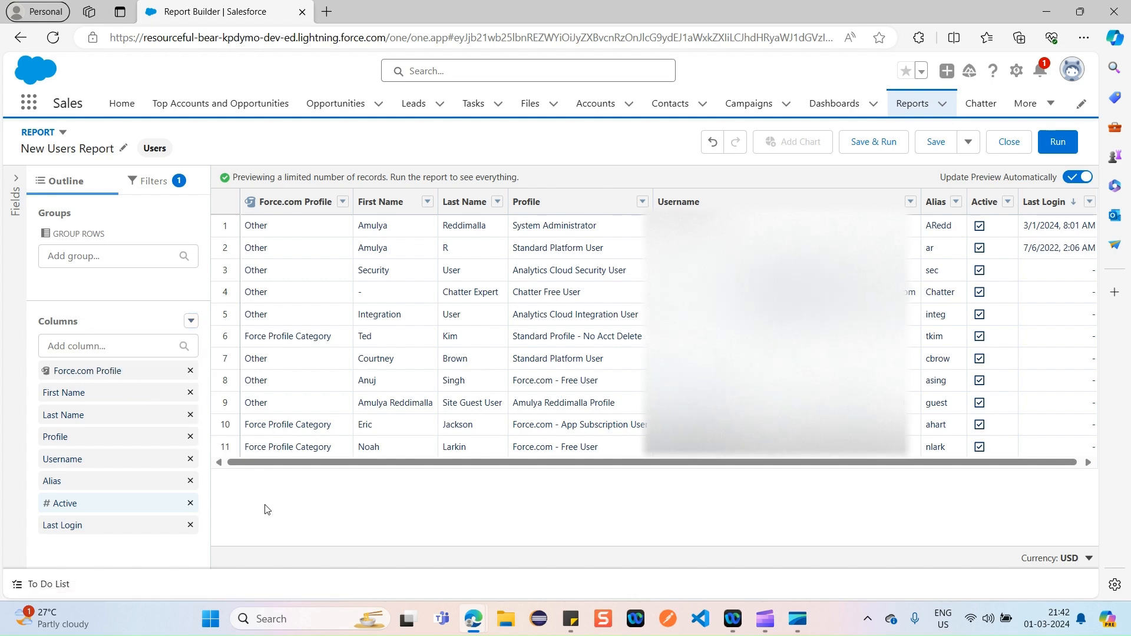